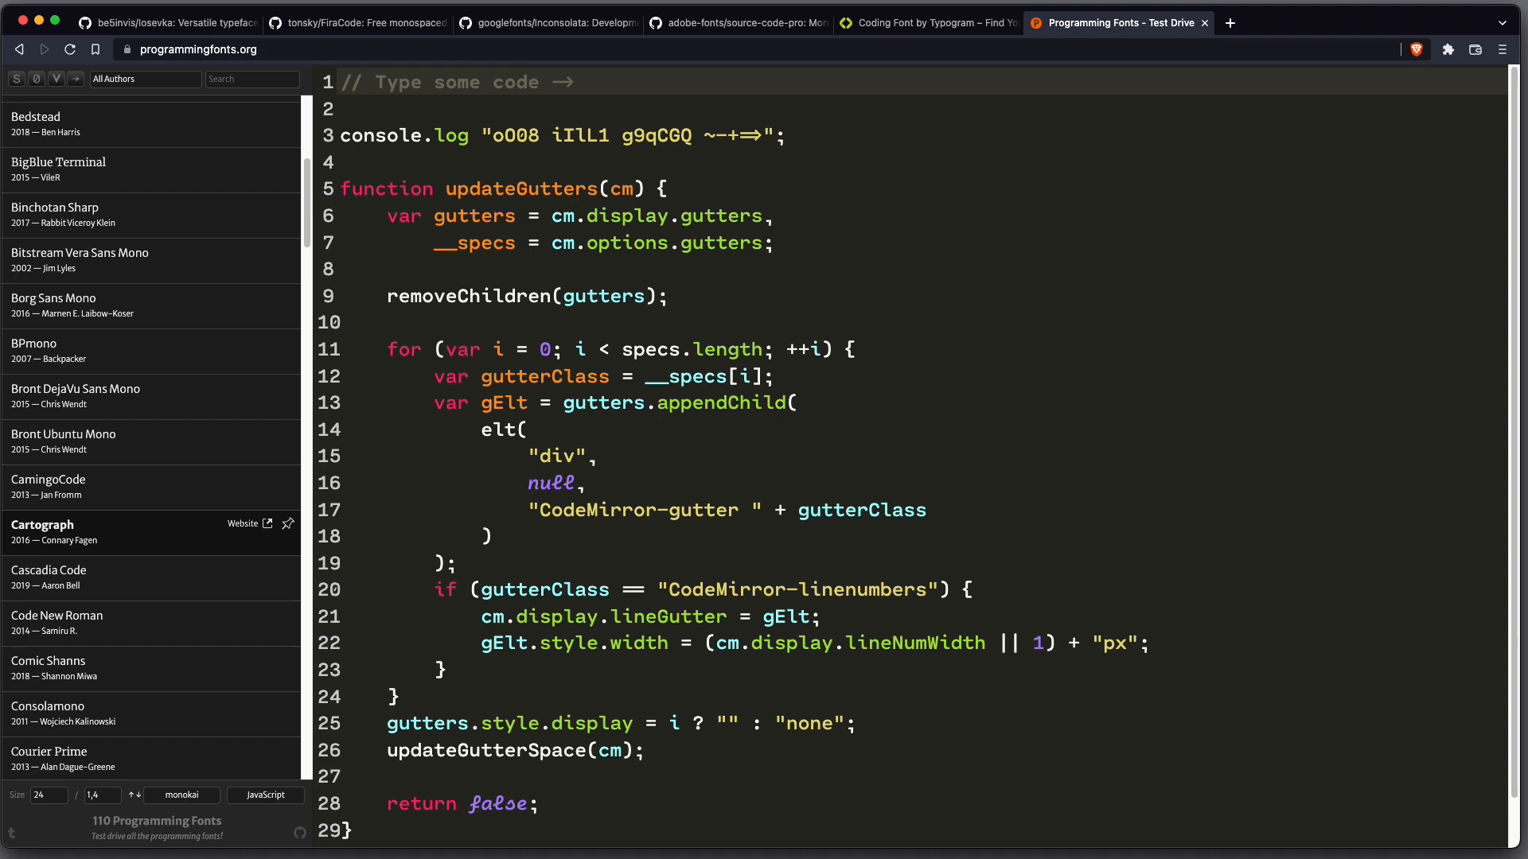
Filter the font list to Iosevka and preview the sample code in it
click(252, 80)
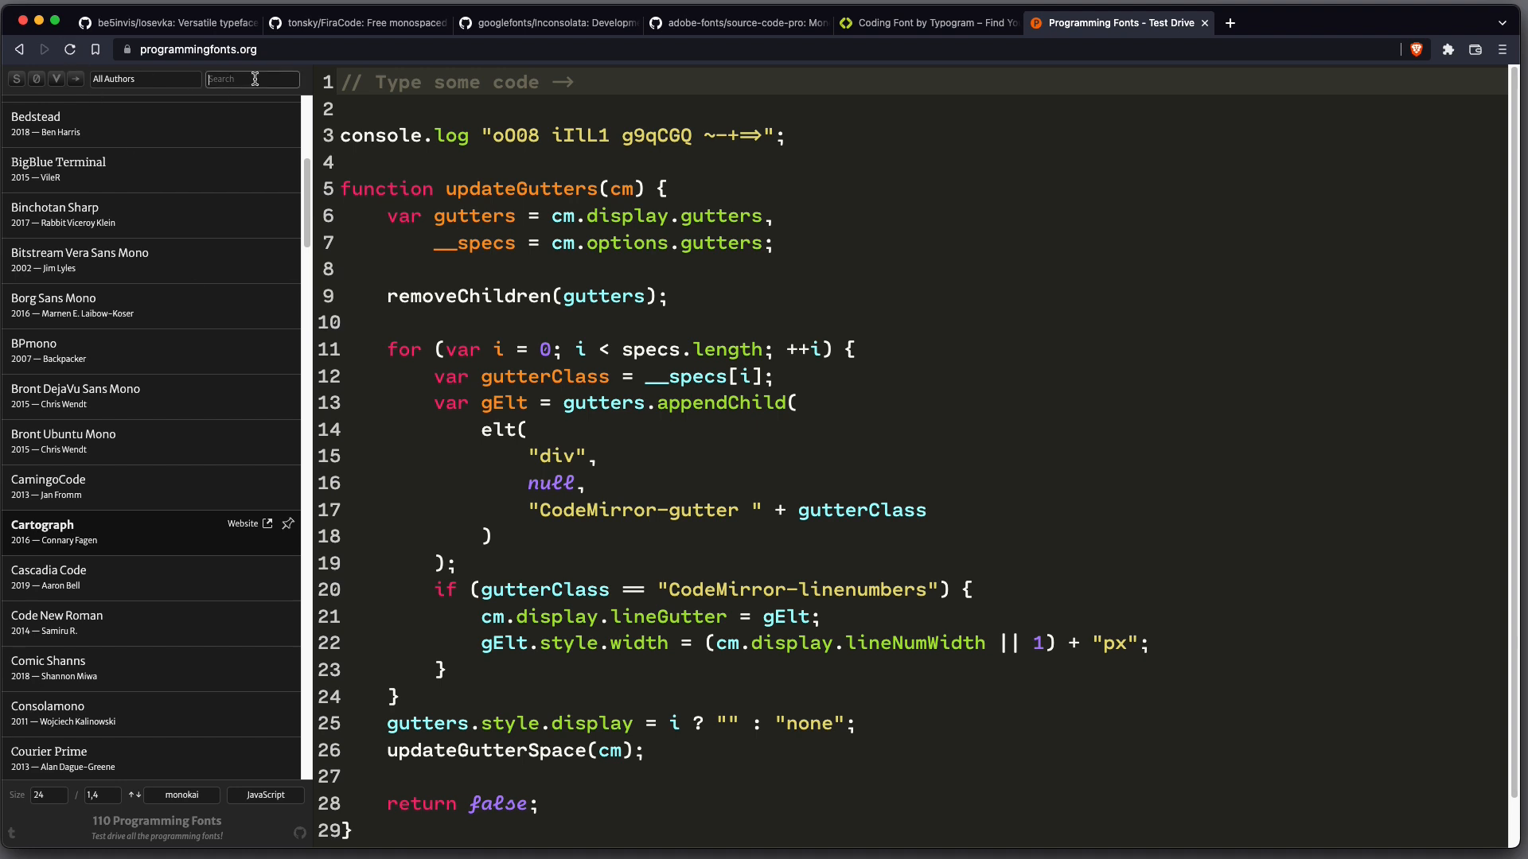
text(Iosevka)
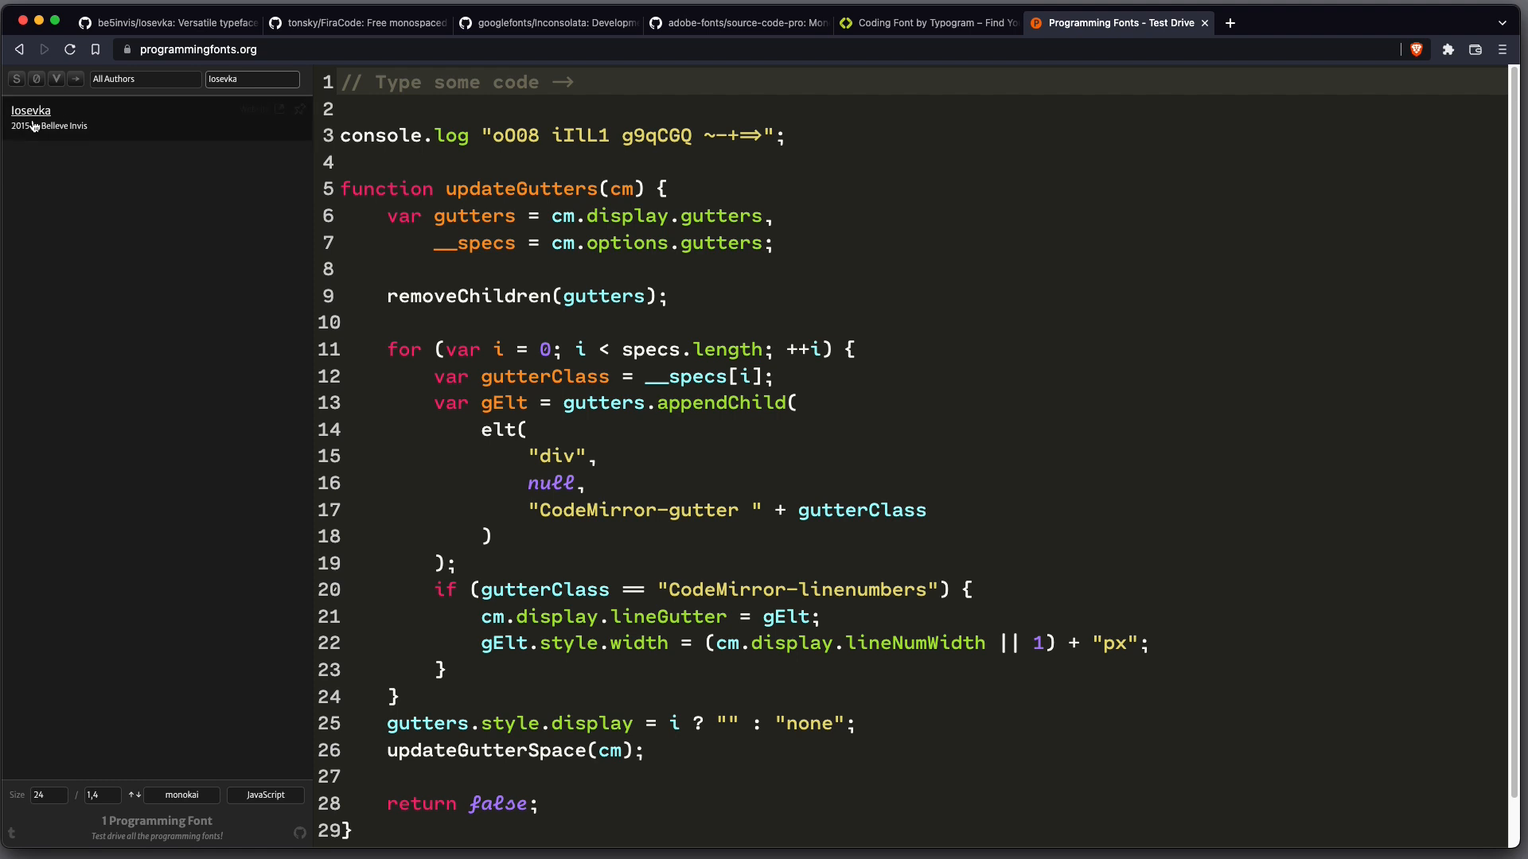
click(30, 110)
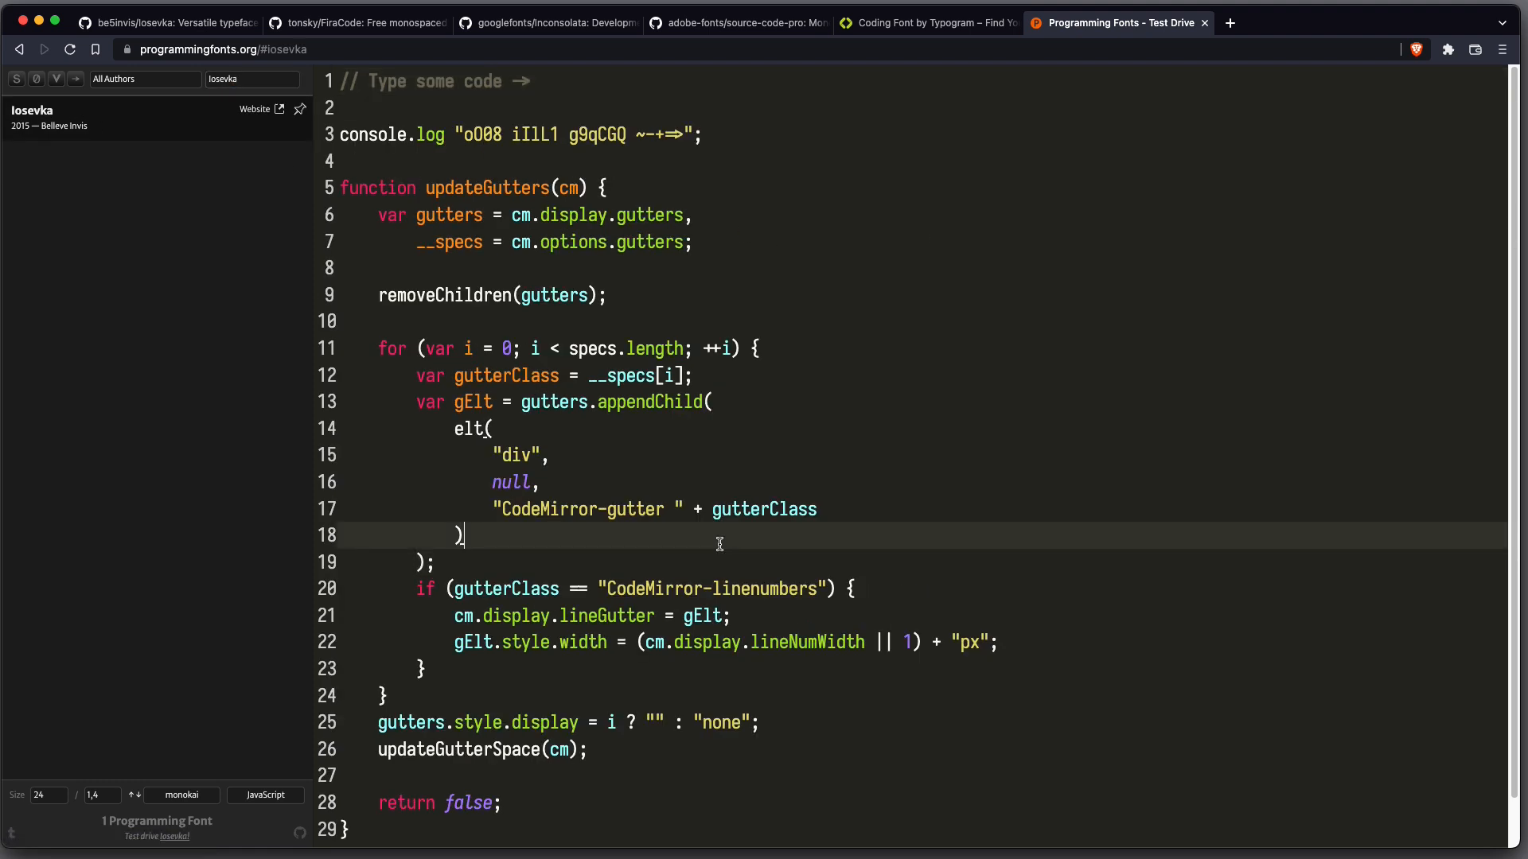
mouse_move(775, 296)
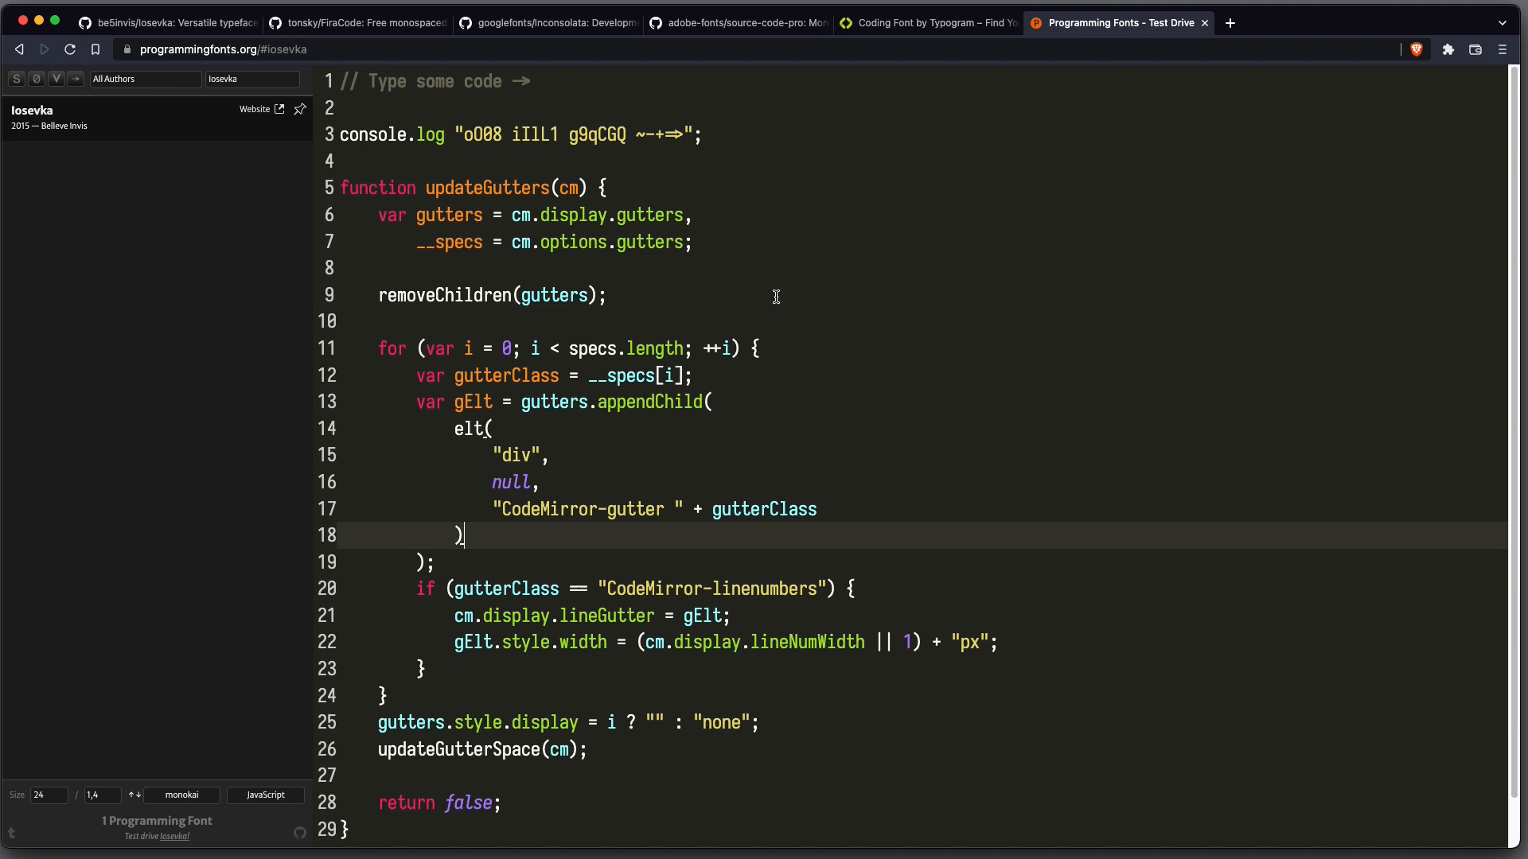
mouse_move(670, 136)
text(Fira)
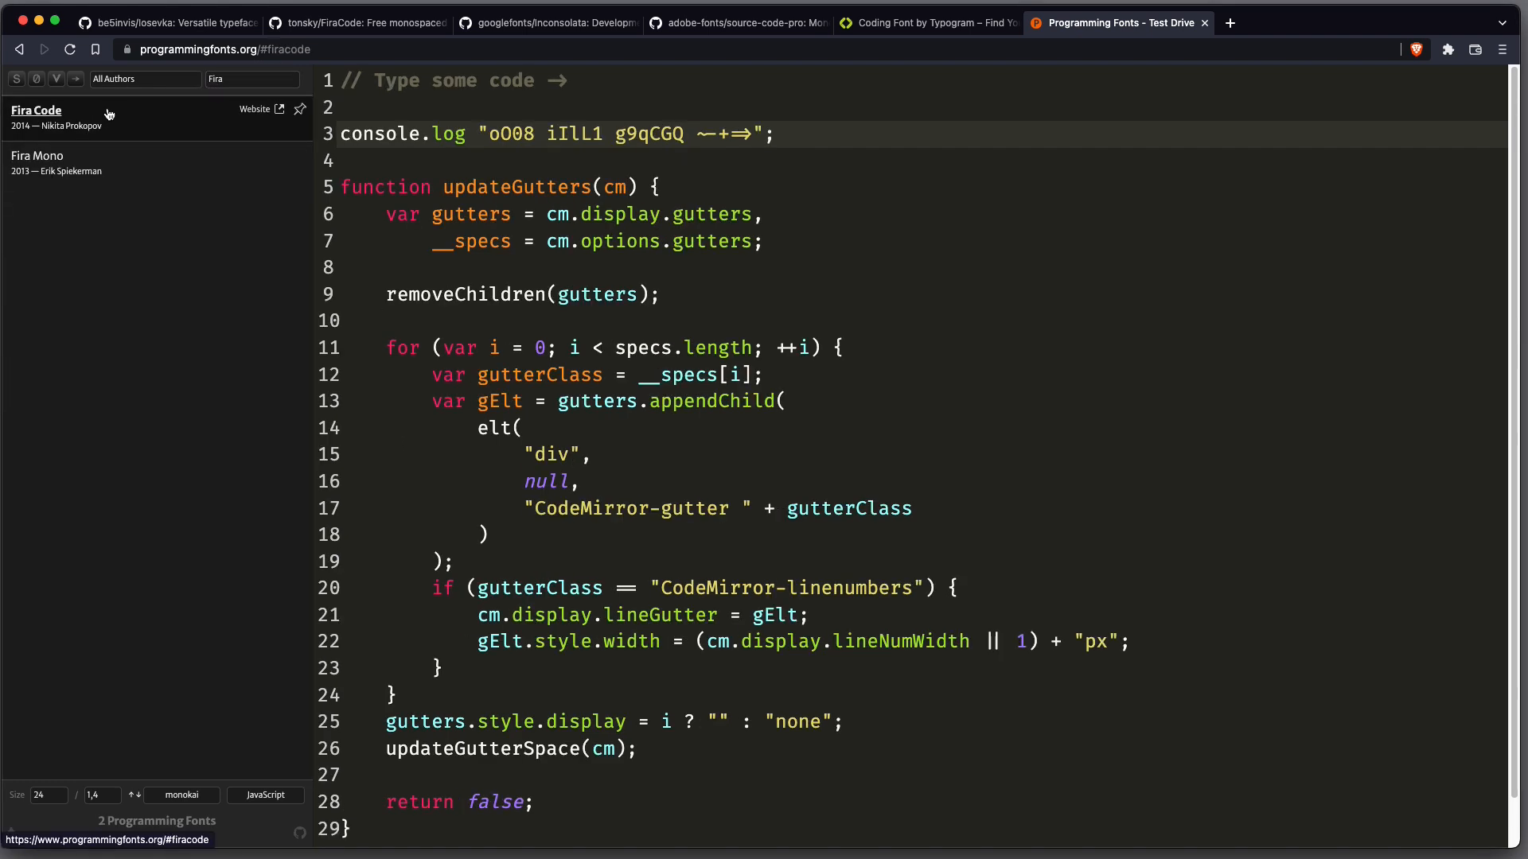
mouse_move(744, 134)
text(Inconsolat)
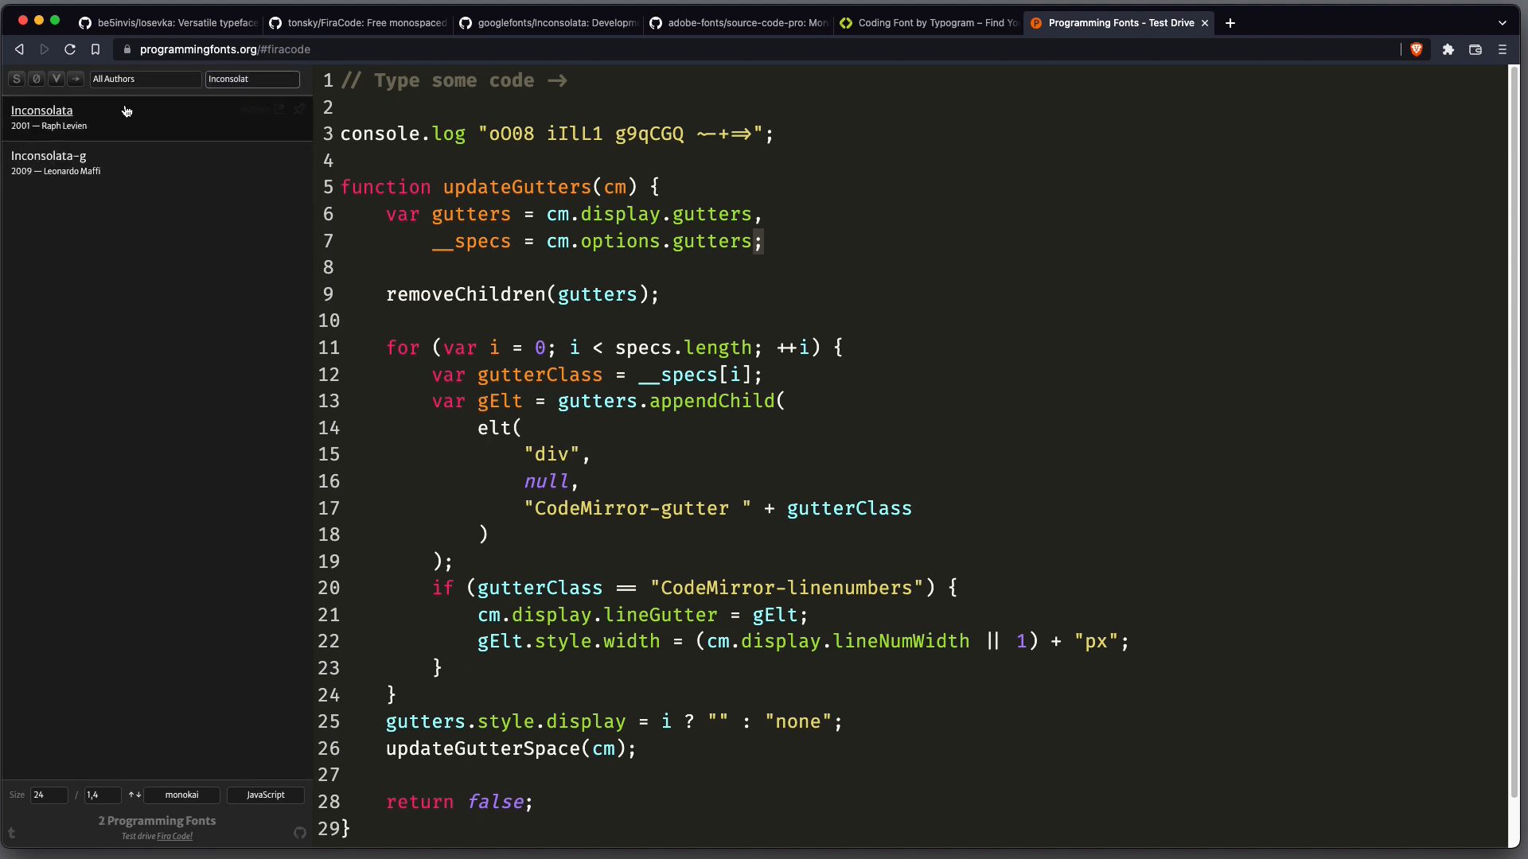
Preview the sample code in Inconsolata from the filtered list
click(41, 110)
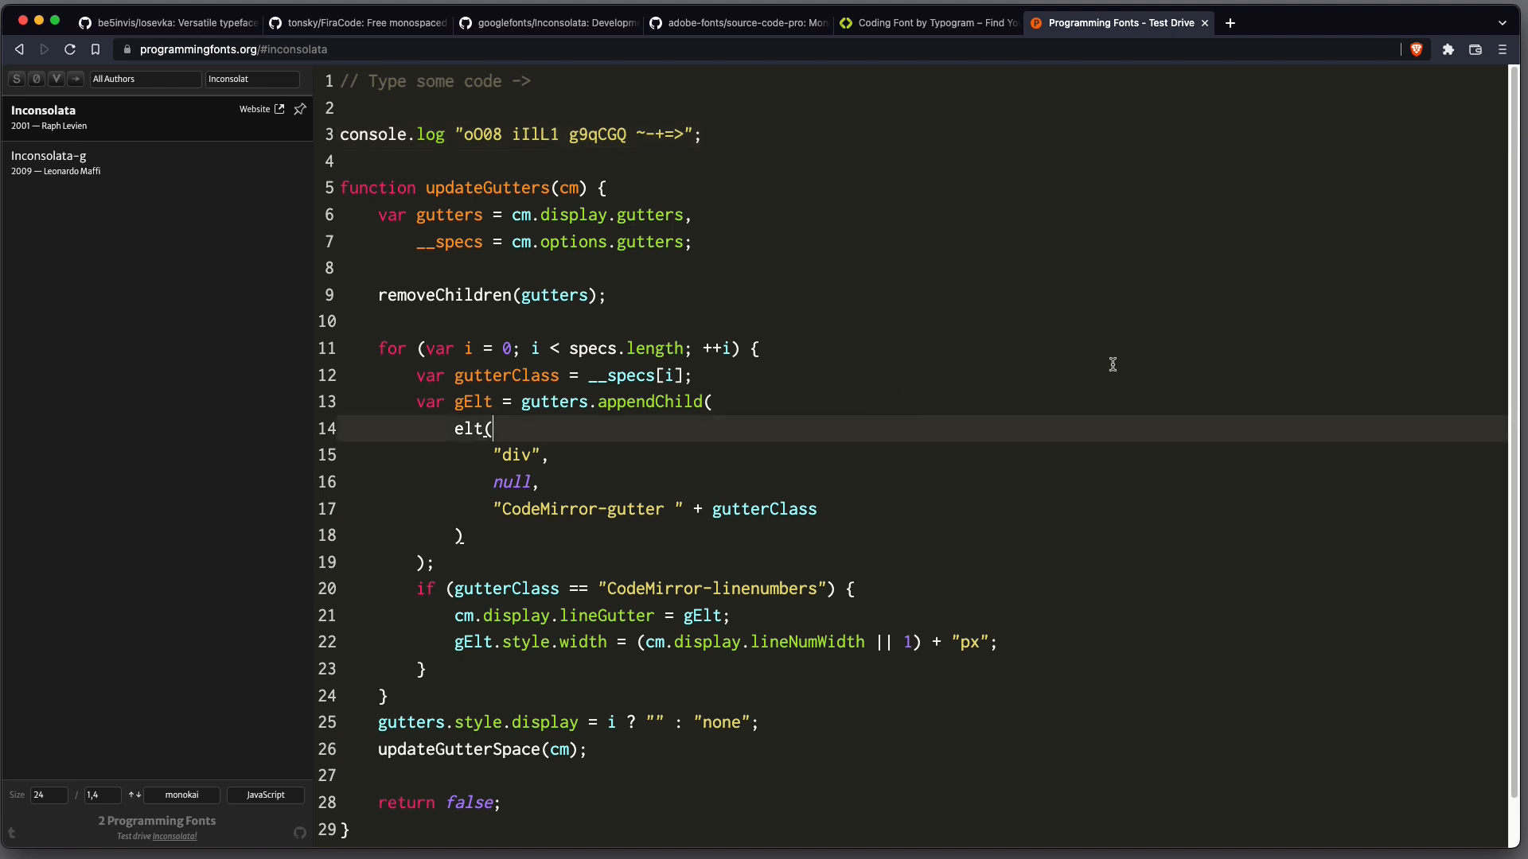
mouse_move(258, 479)
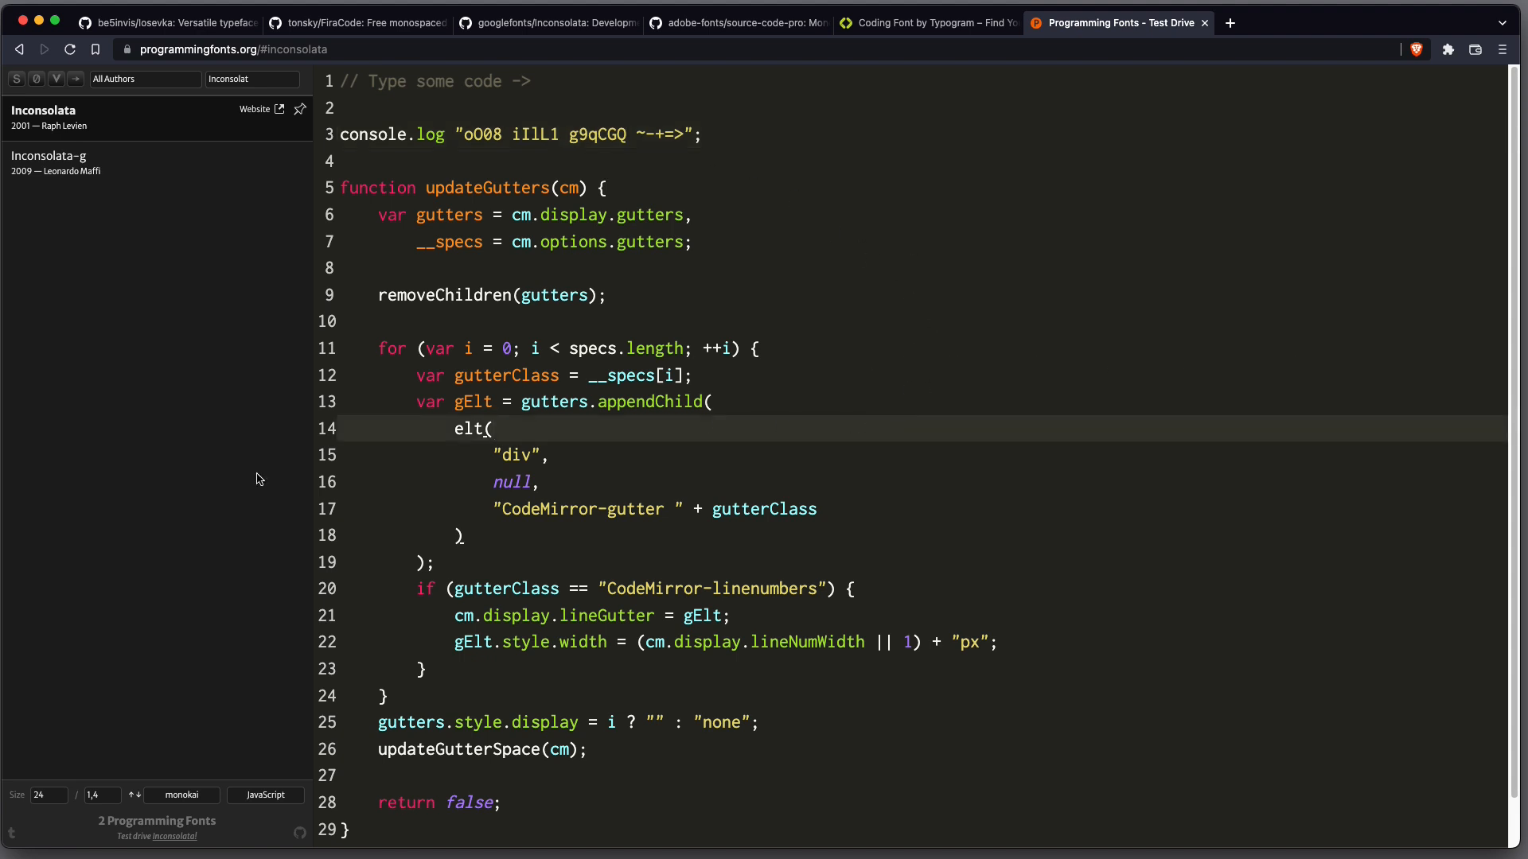
Search 'Sour', preview the sample in Source Code Pro, then switch to the Coding Font tab
text(Sour)
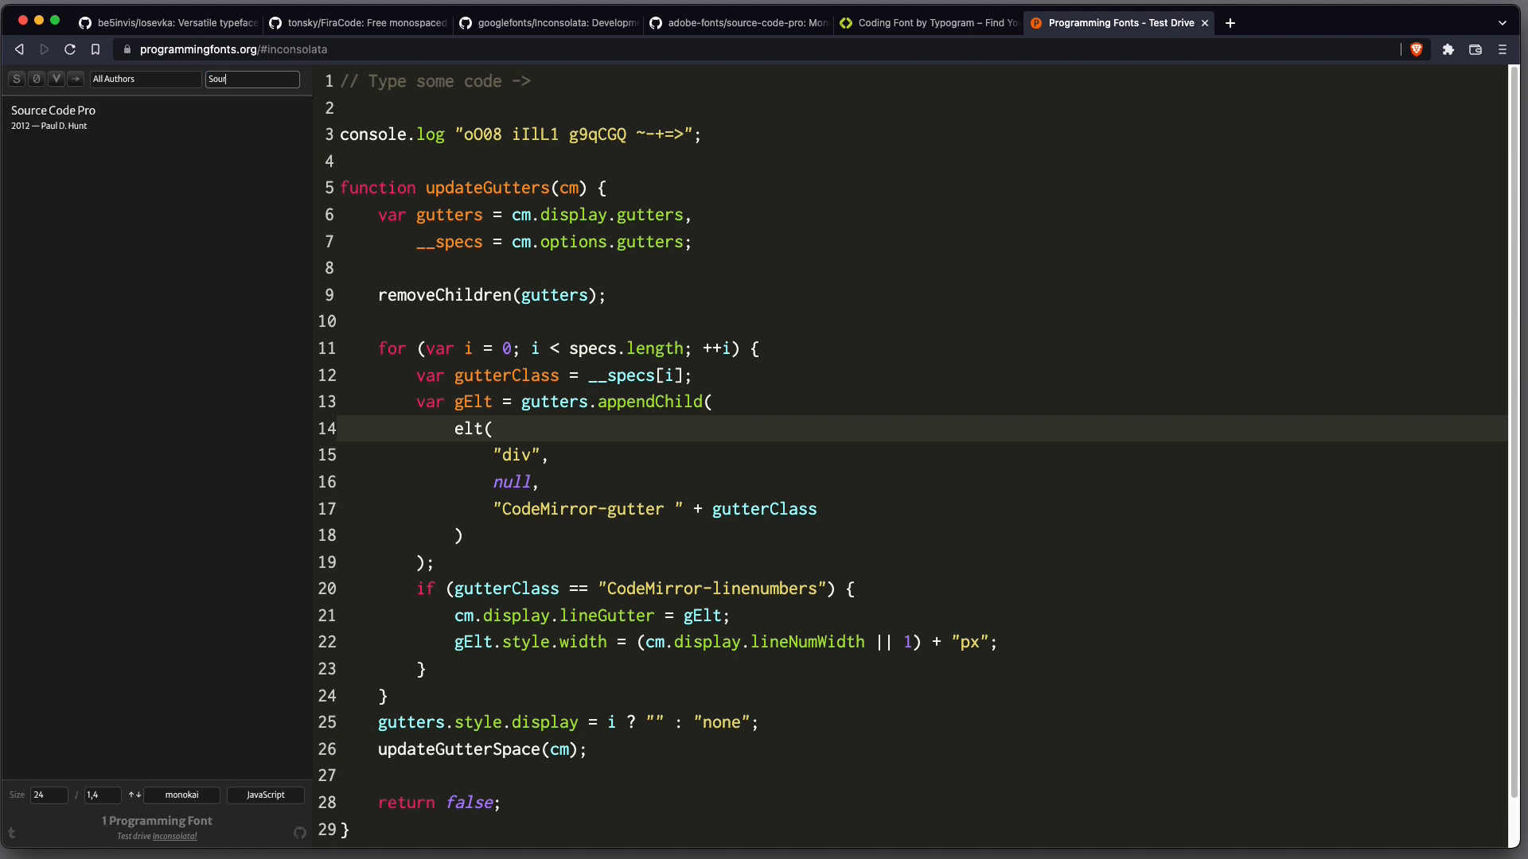
click(53, 110)
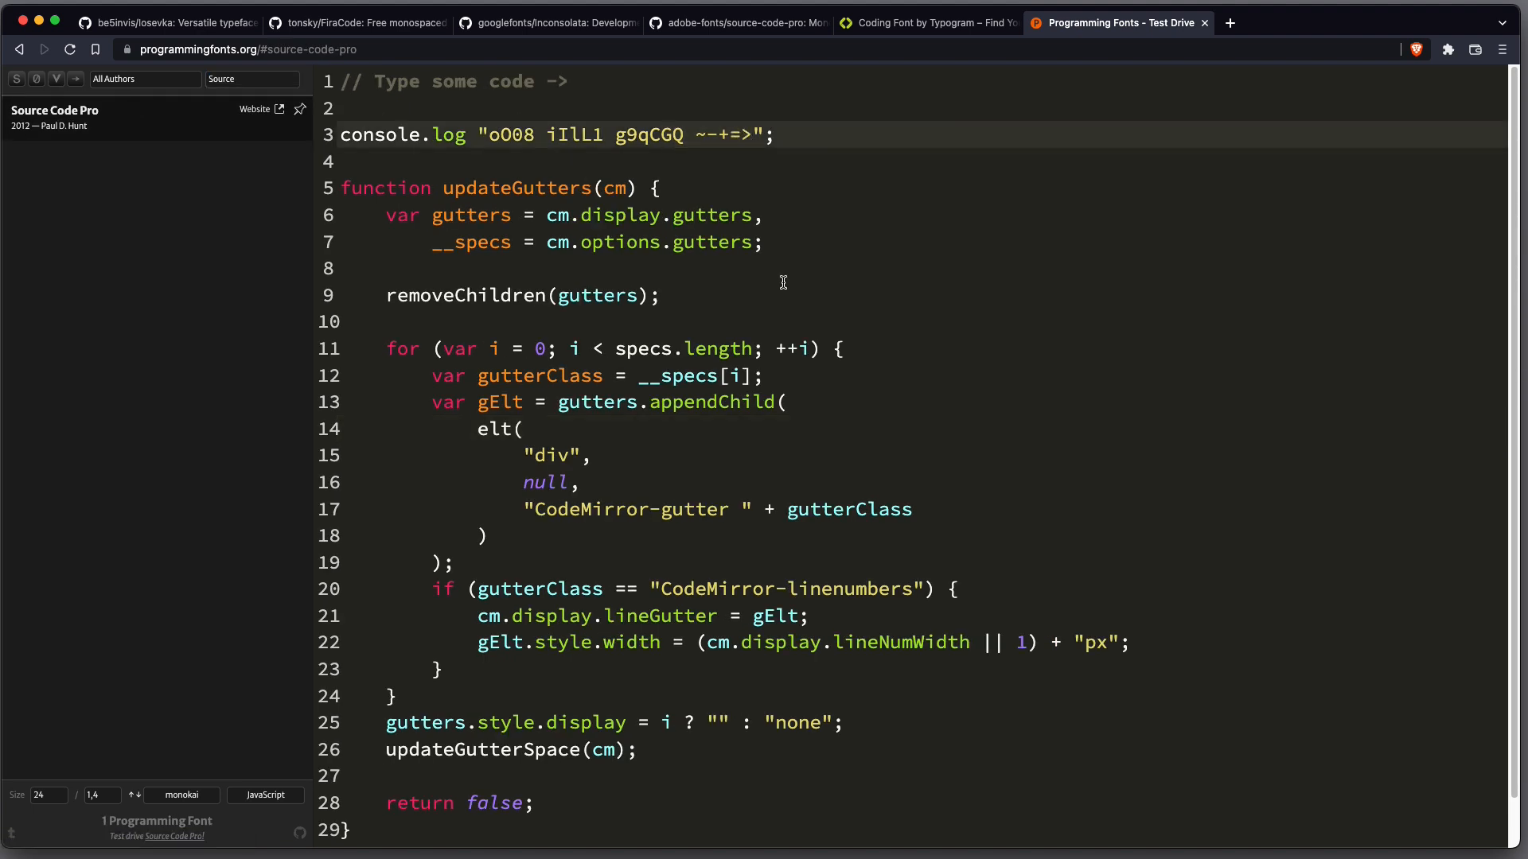
mouse_move(1170, 316)
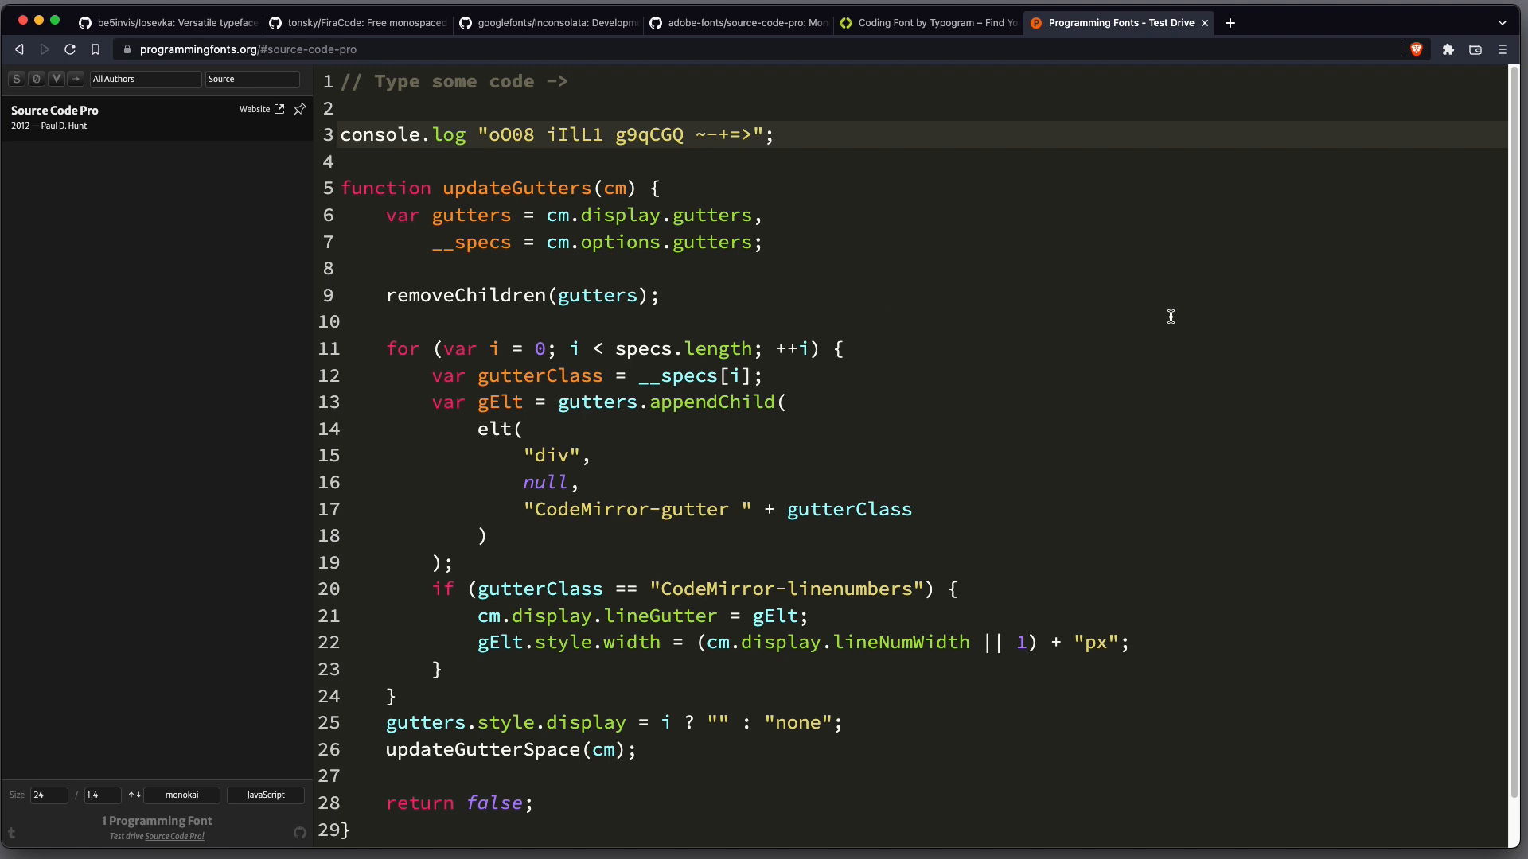
click(927, 22)
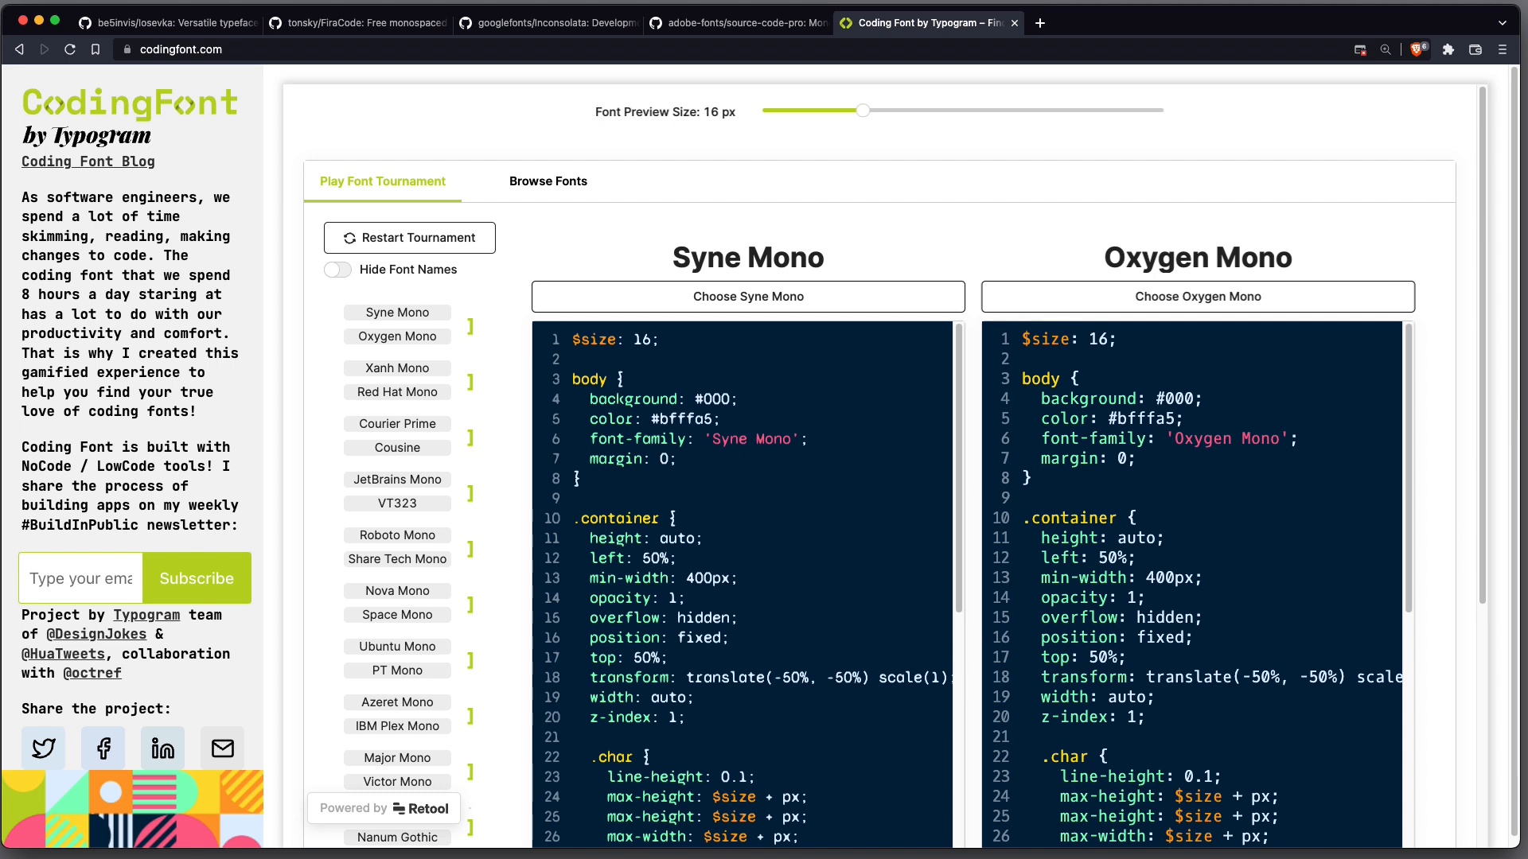
mouse_move(927, 560)
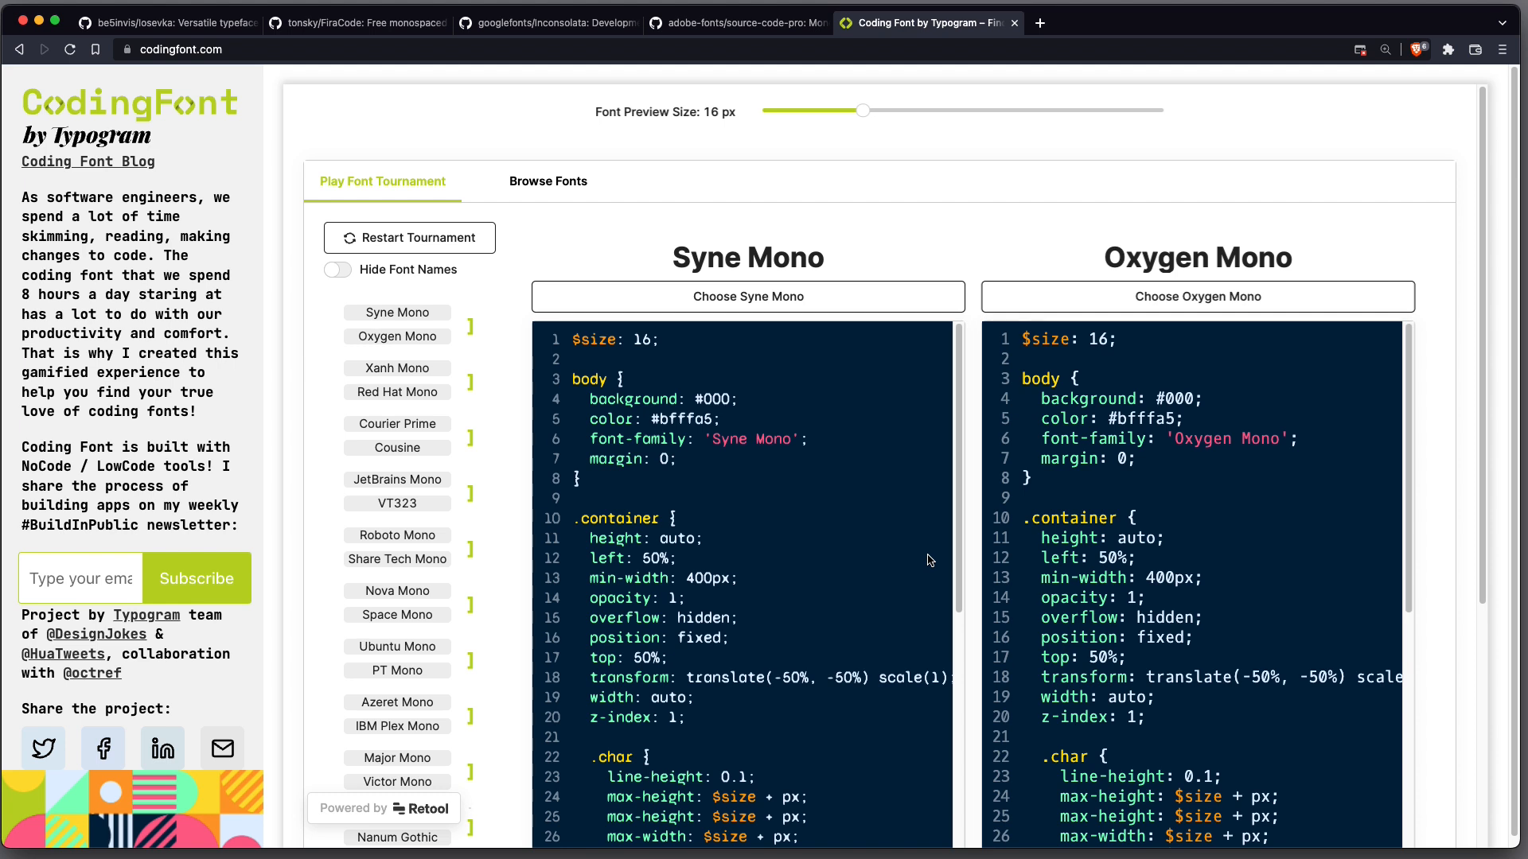
mouse_move(814, 383)
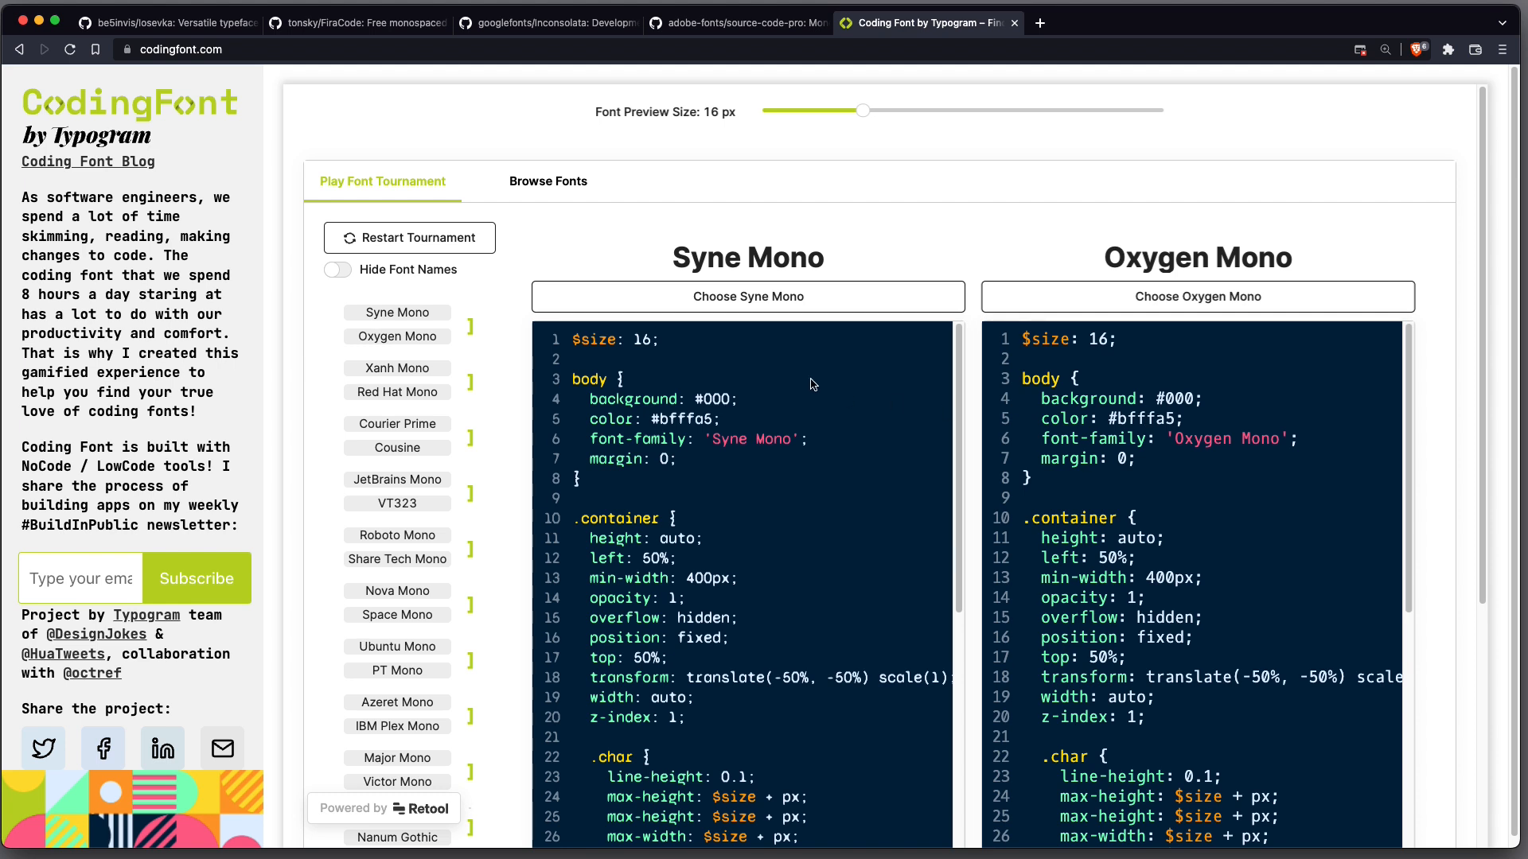
mouse_move(821, 448)
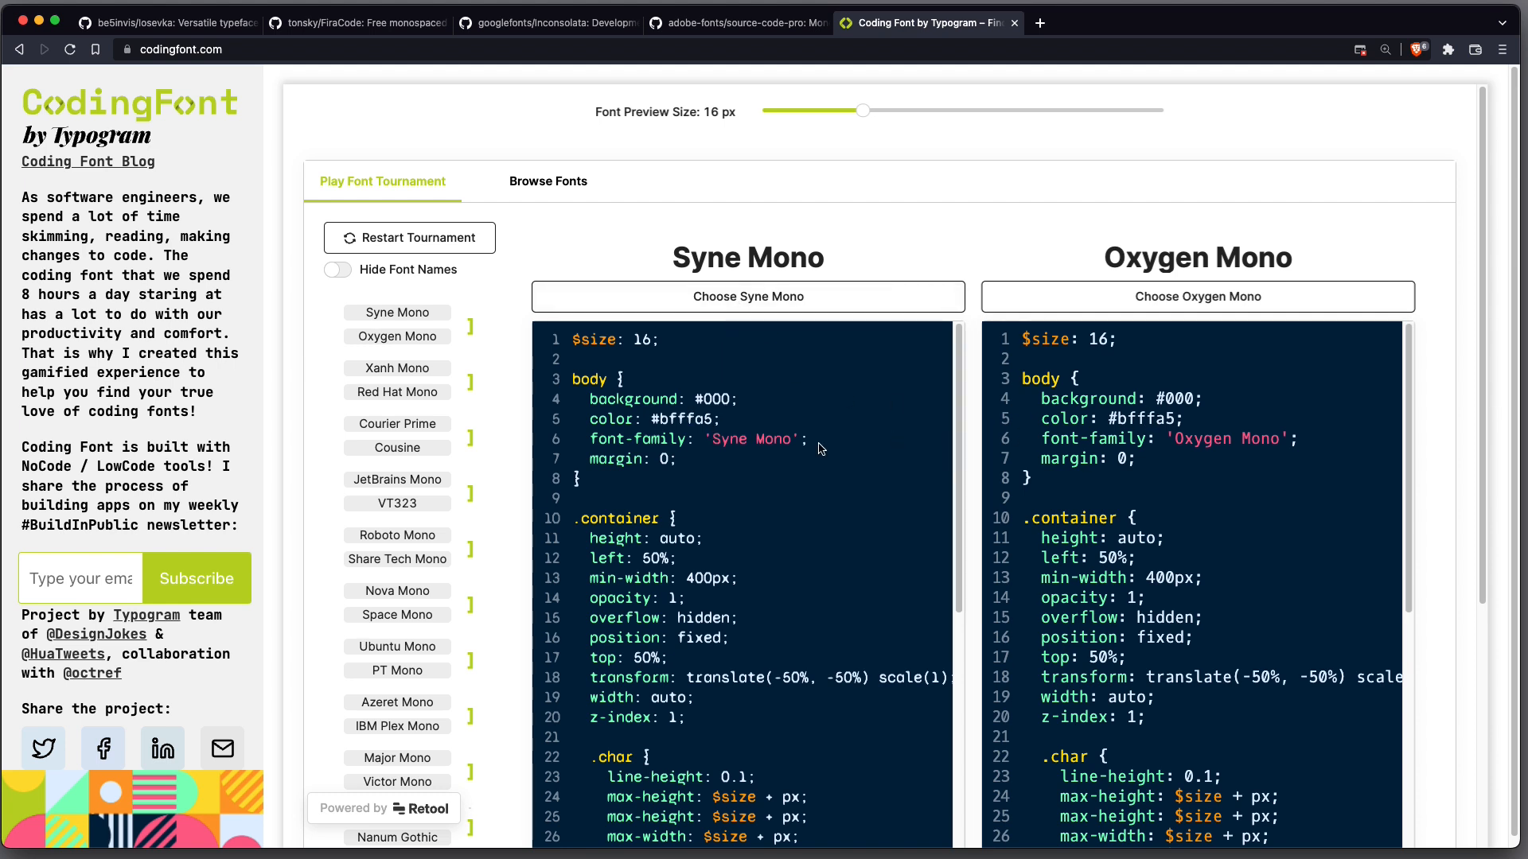
mouse_move(795, 430)
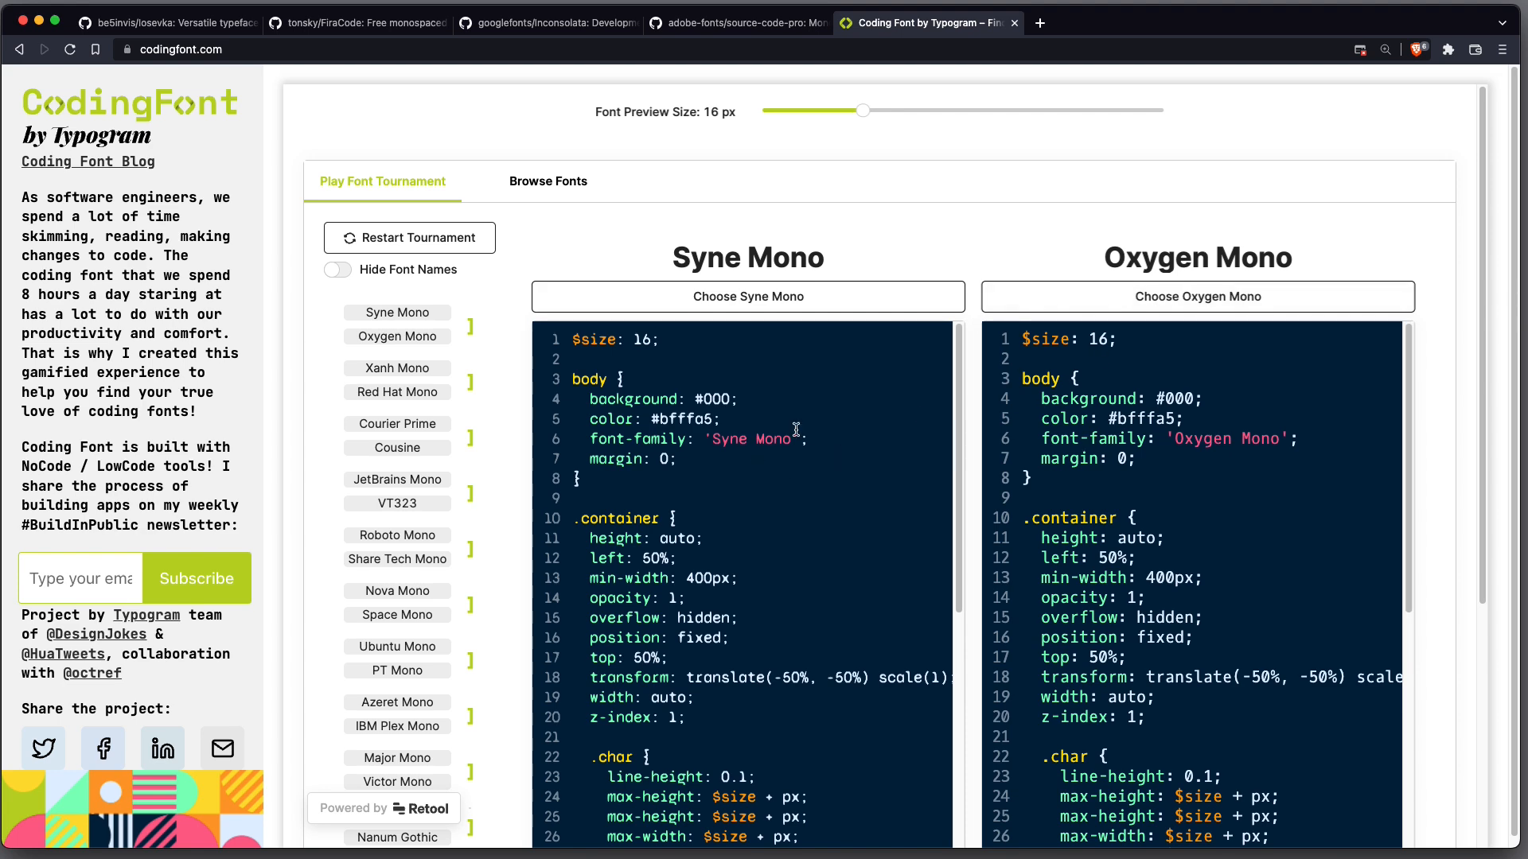
mouse_move(1167, 363)
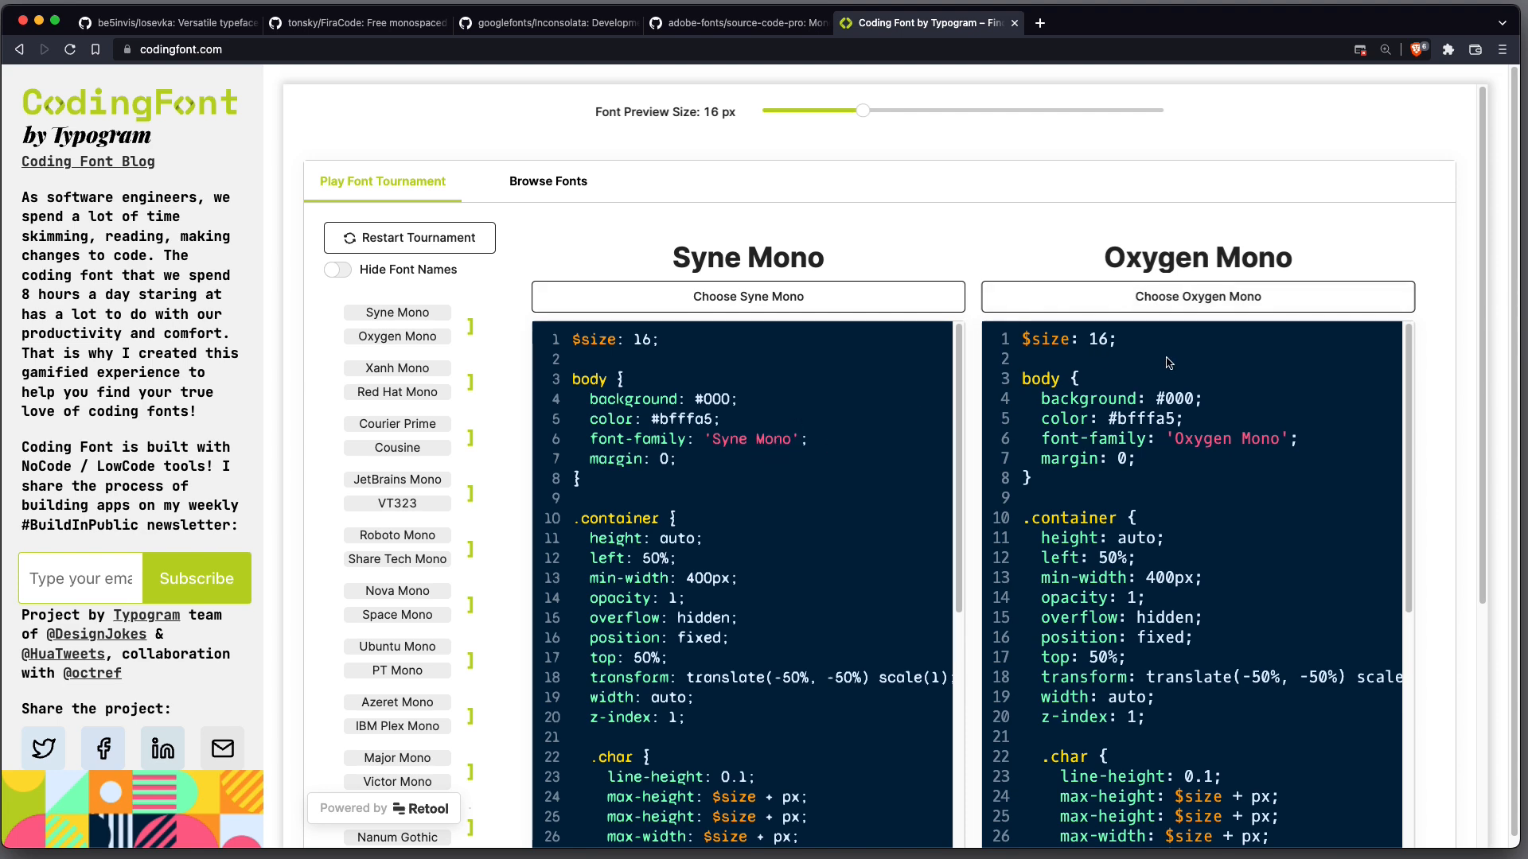
Choose Oxygen Mono over Syne Mono to advance the font tournament
click(748, 296)
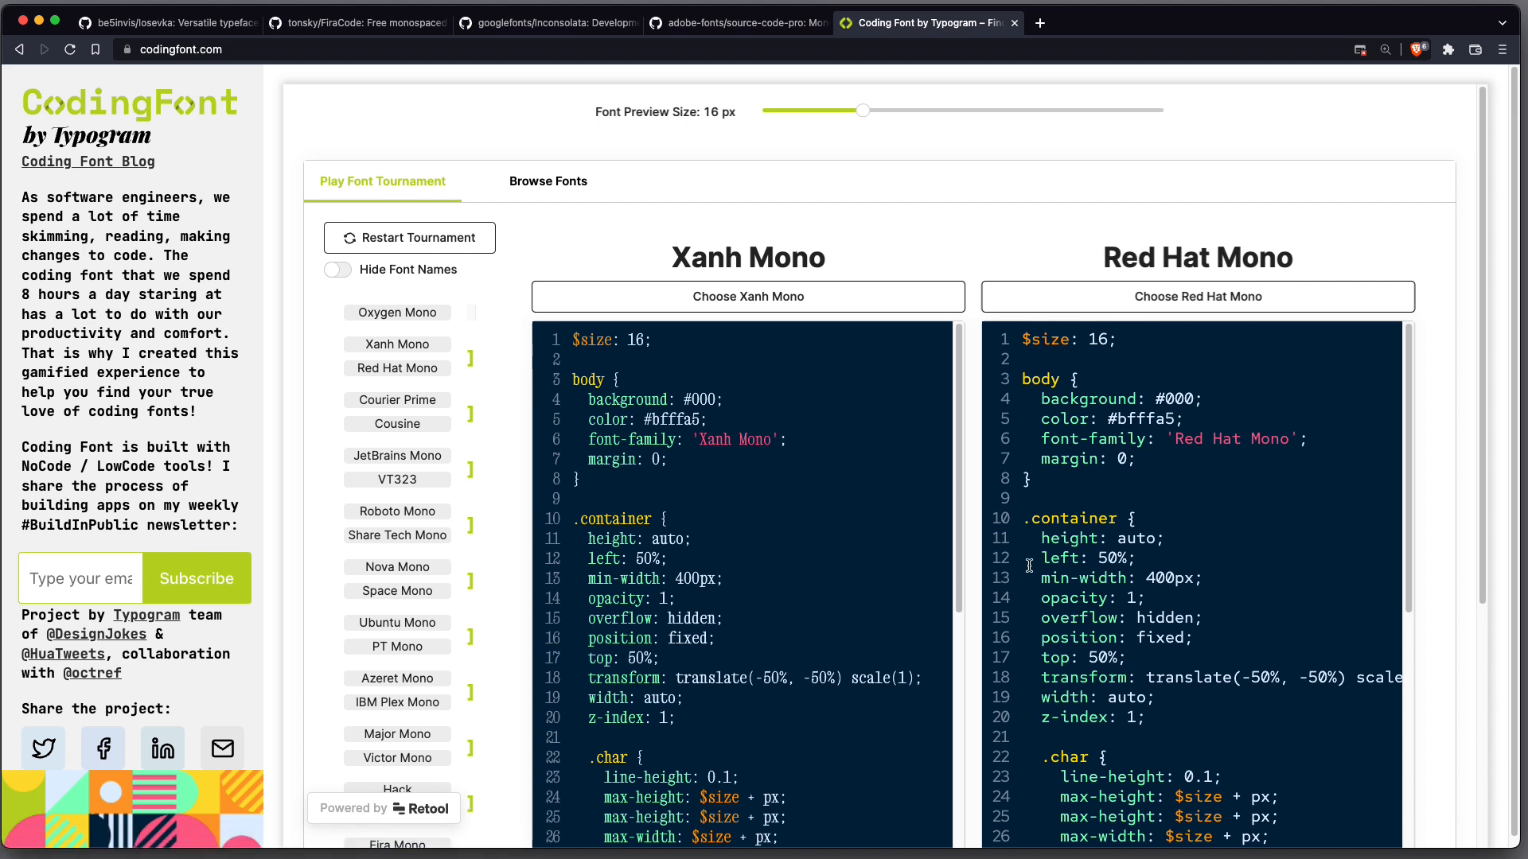
mouse_move(1243, 465)
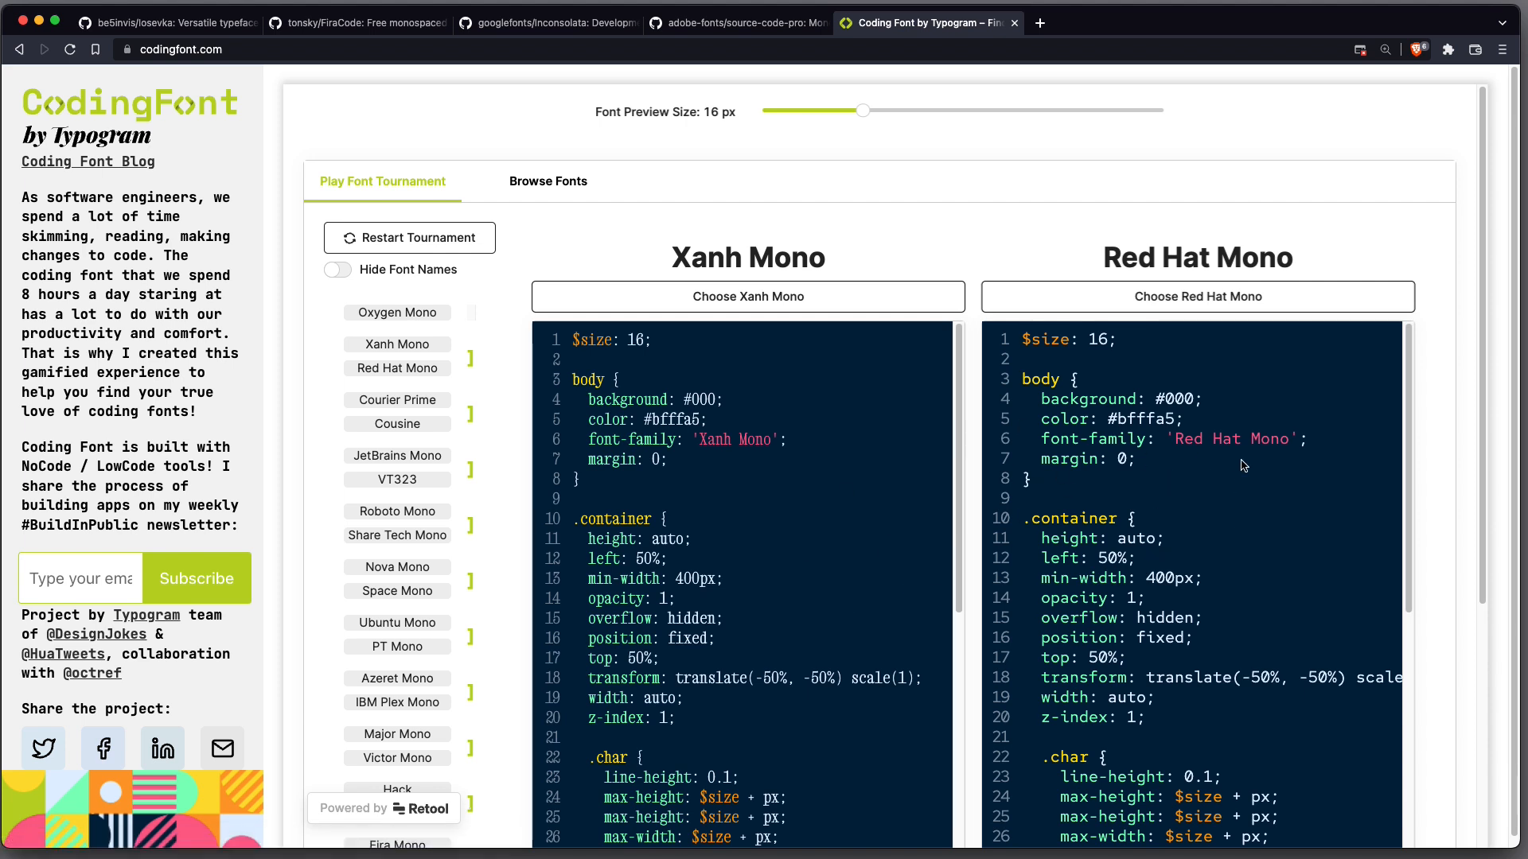
mouse_move(1182, 482)
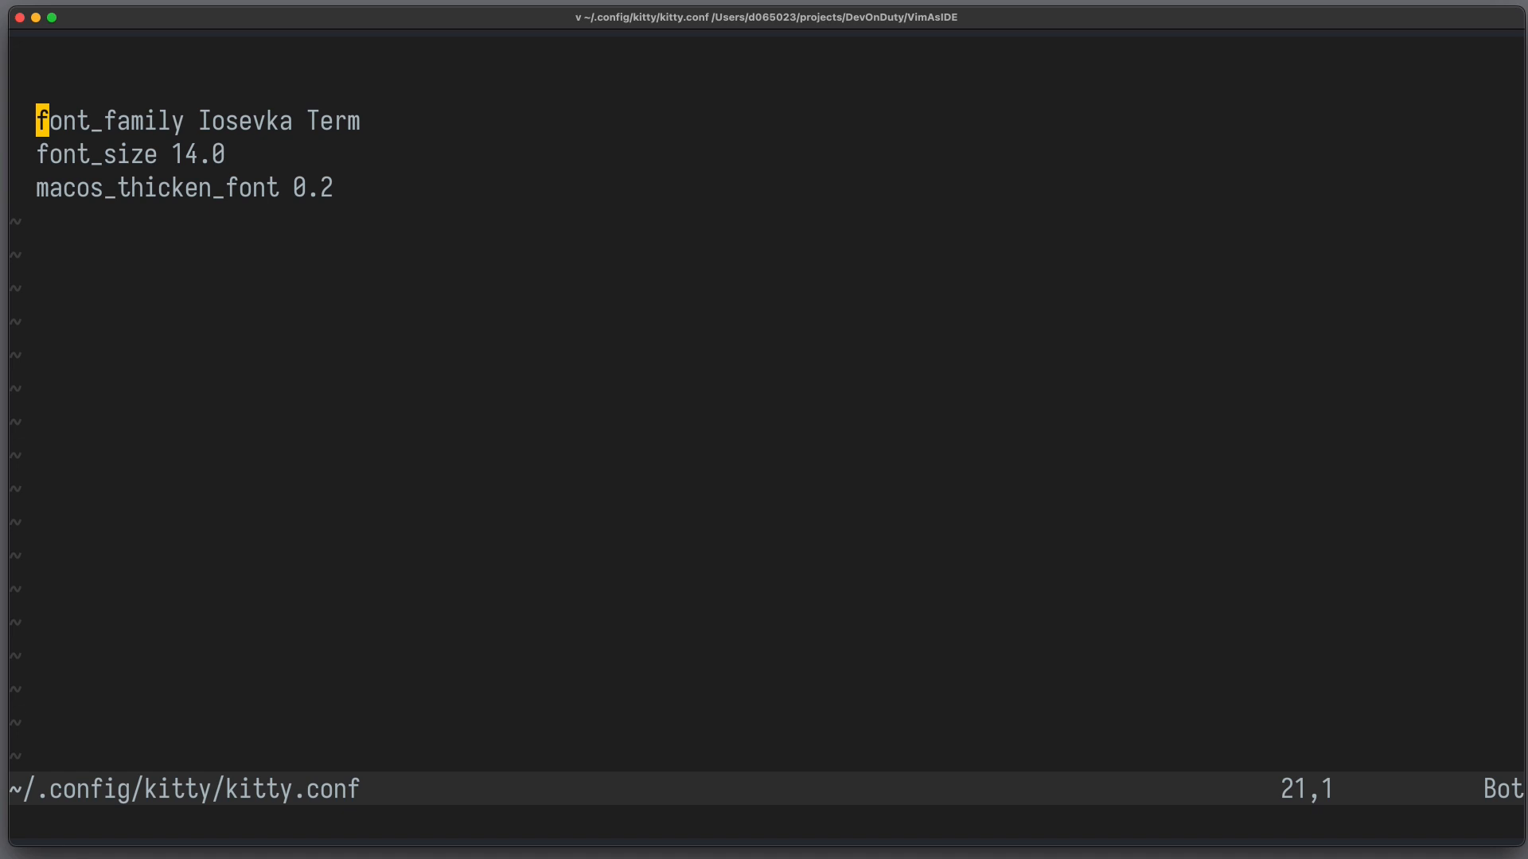
key(V)
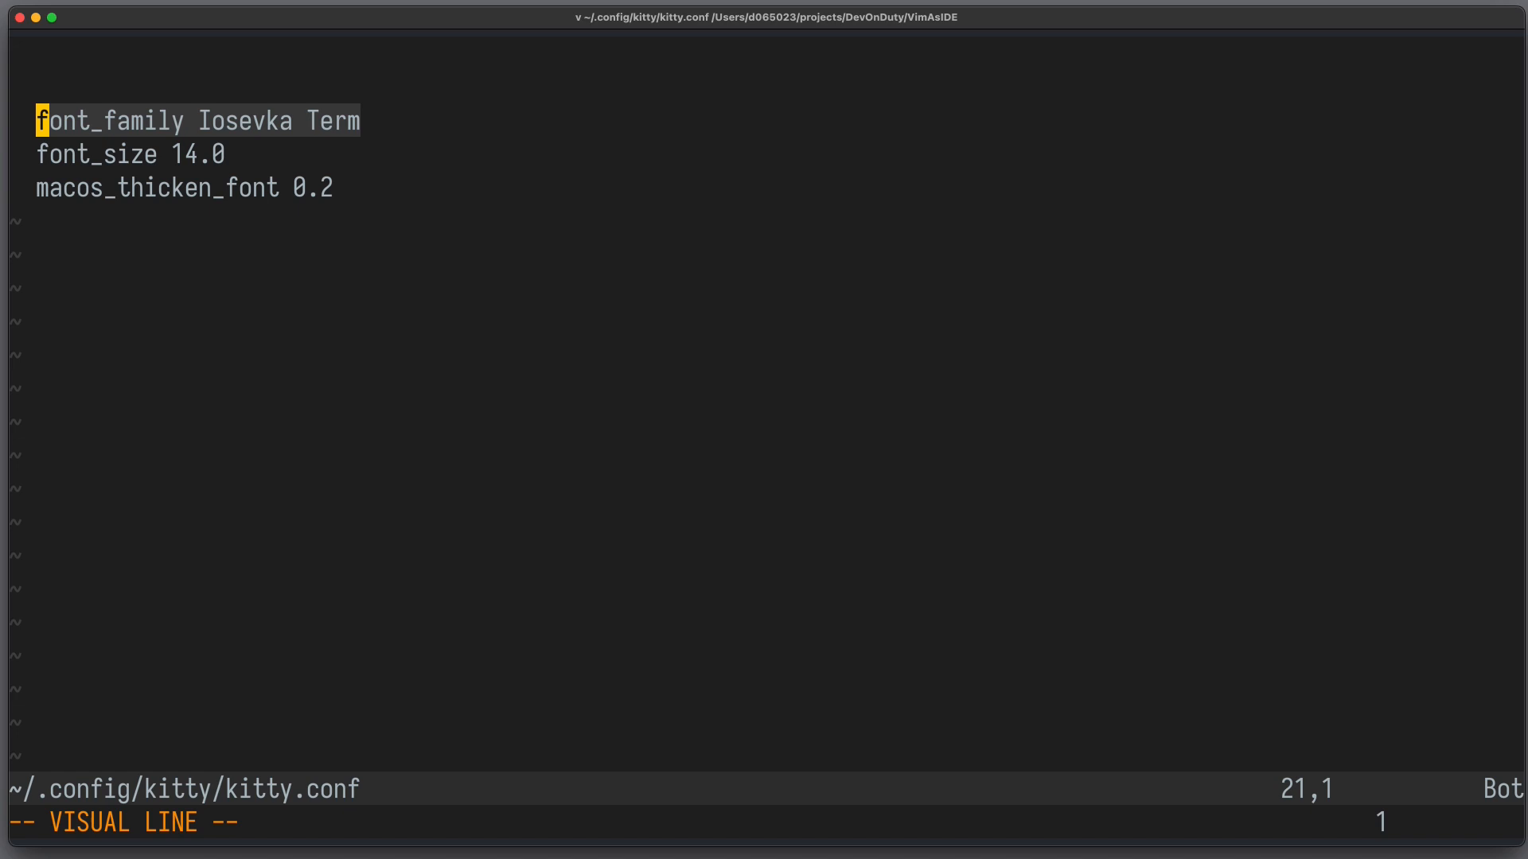
key(j)
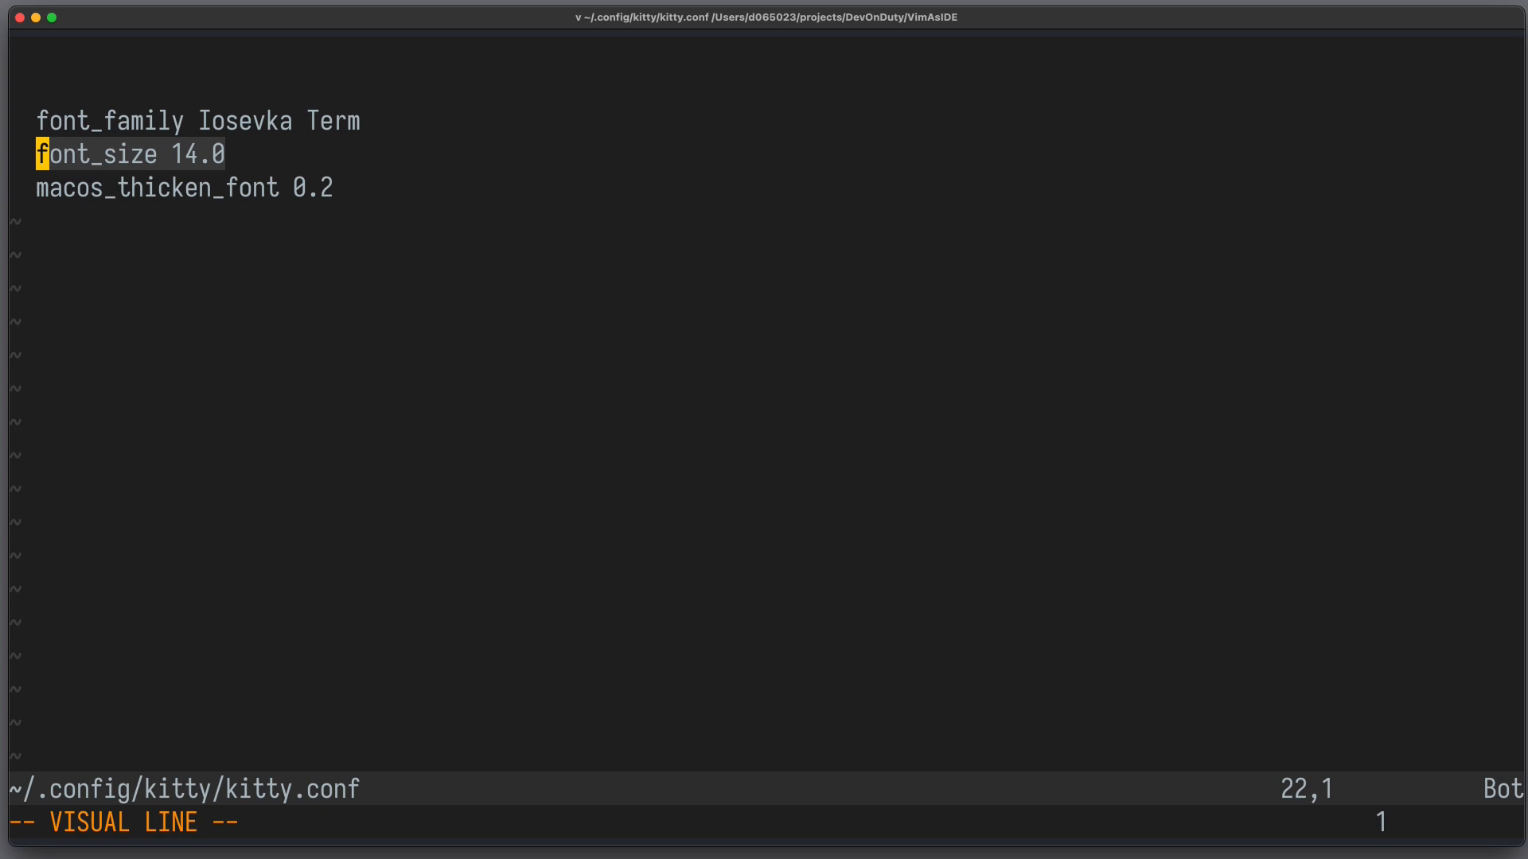
key(j)
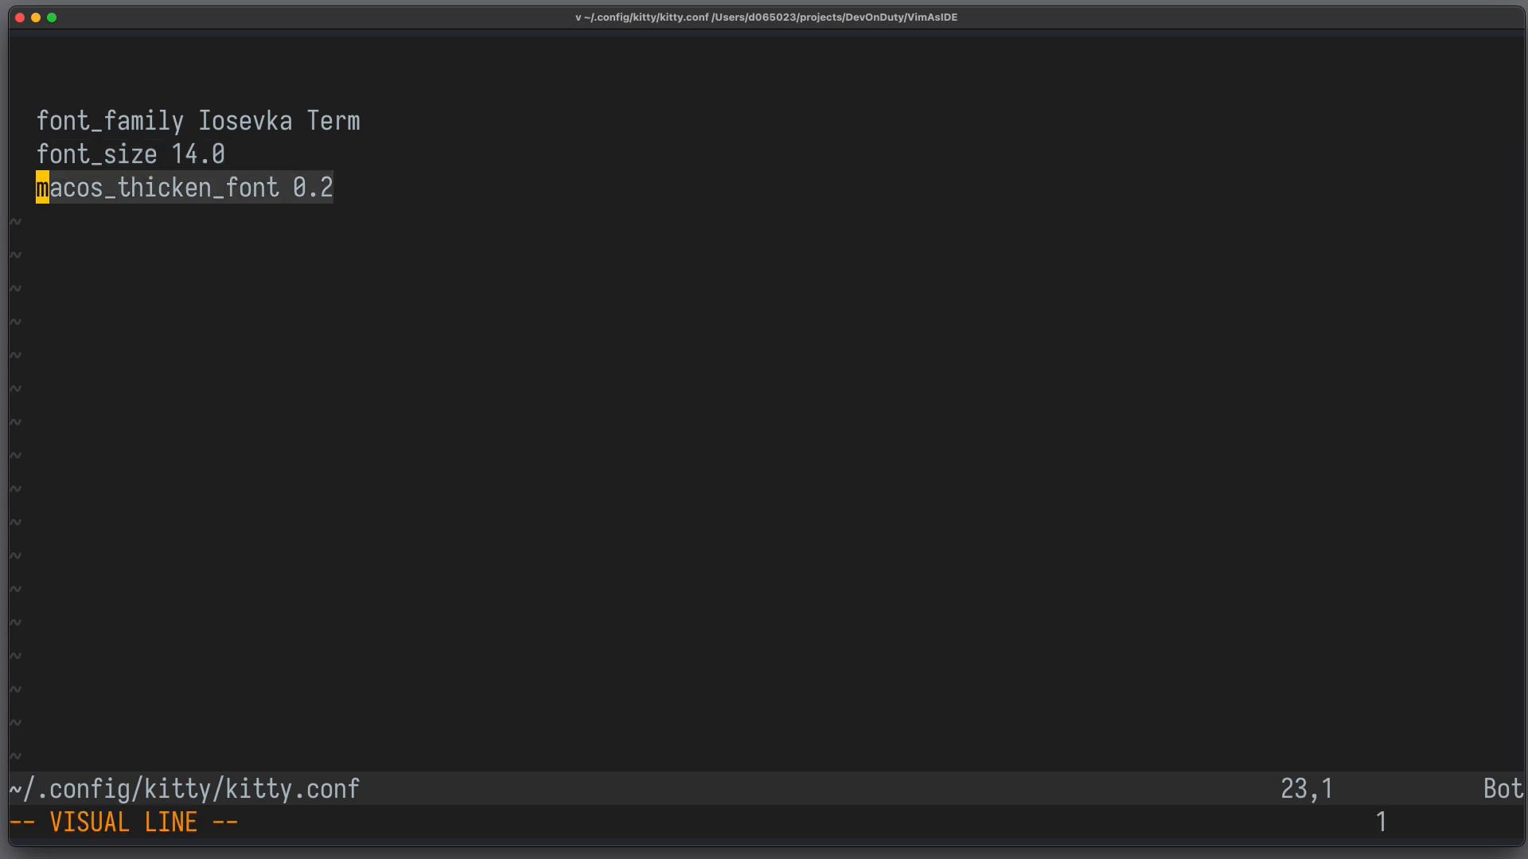
key(Escape)
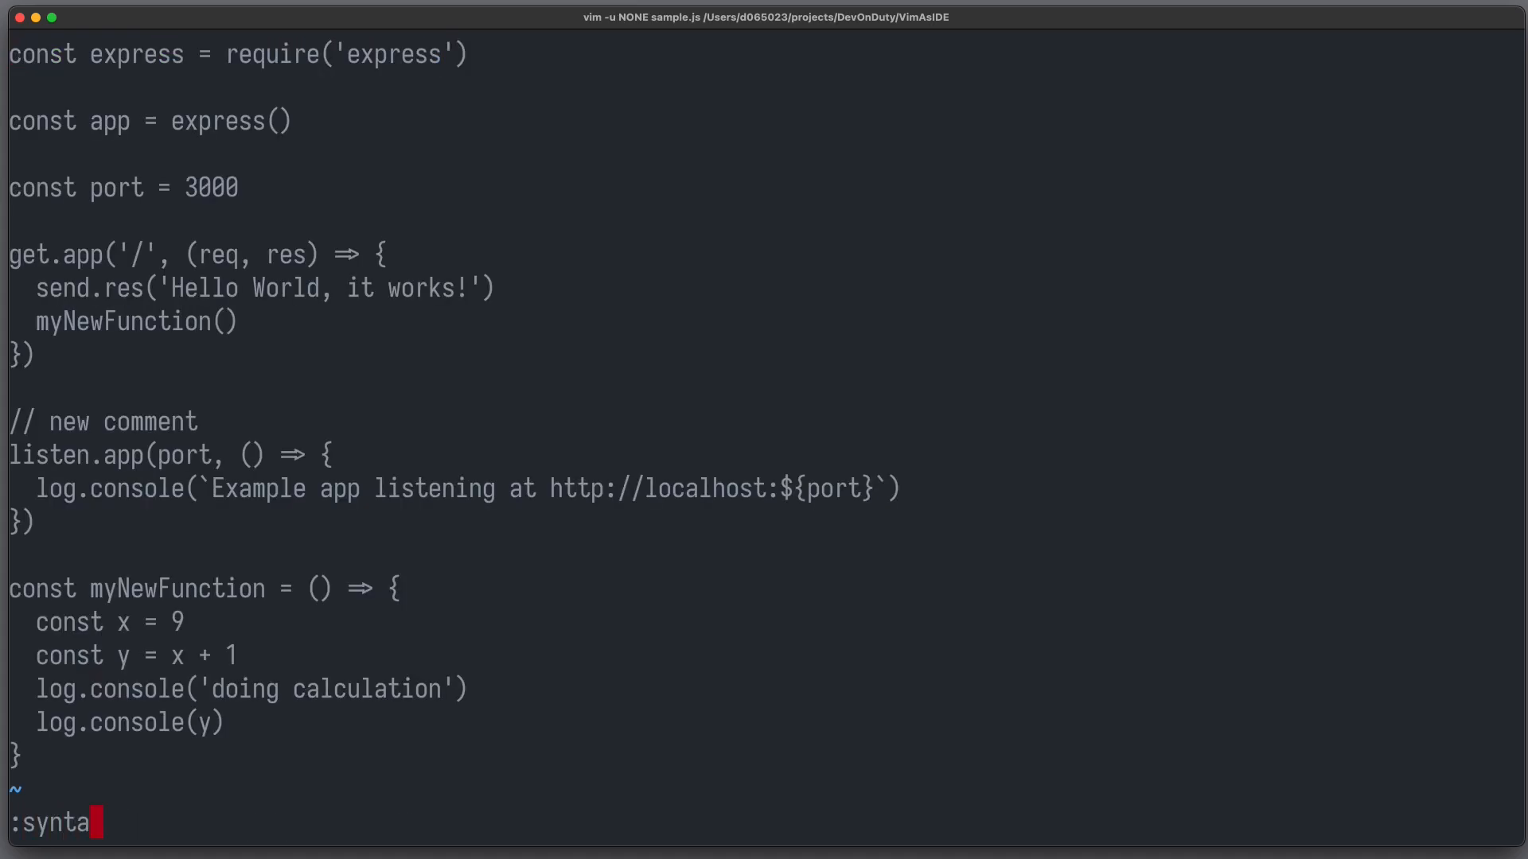
Run :syntax on so sample.js is highlighted in colour
text(x on)
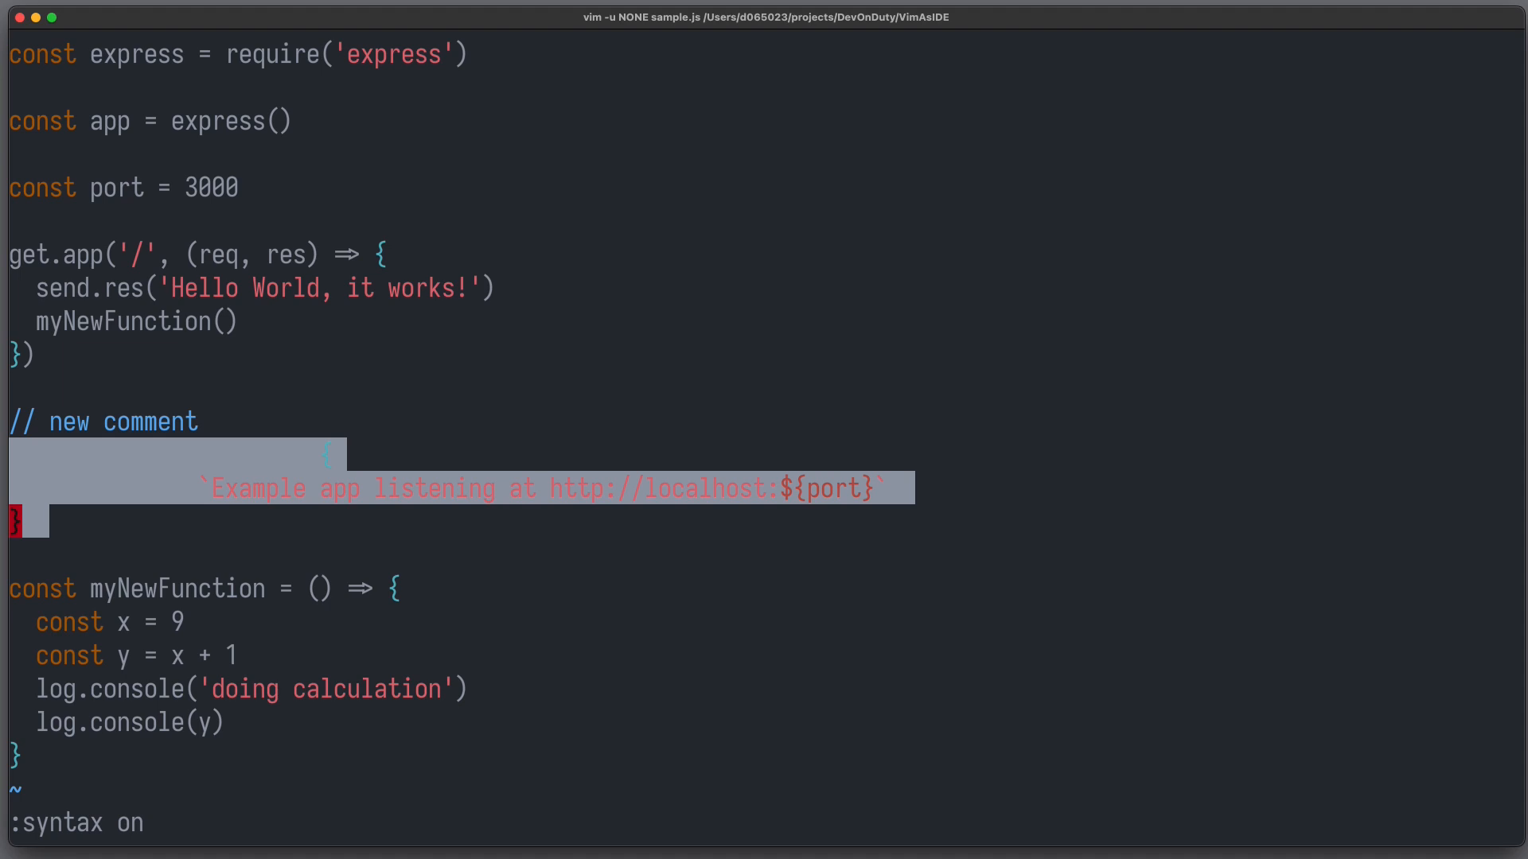
key(Return)
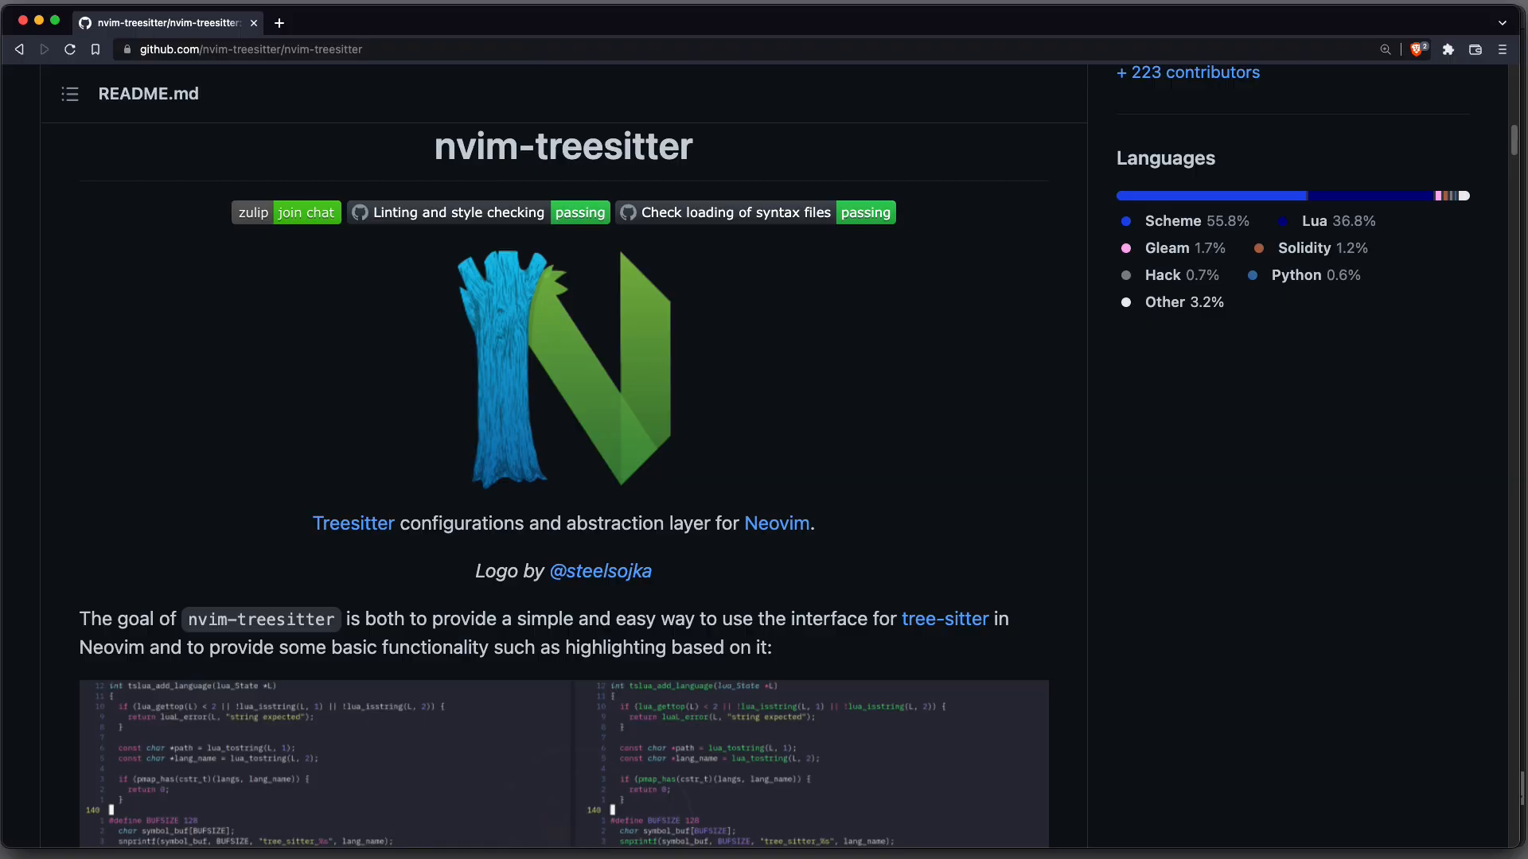
mouse_move(296, 226)
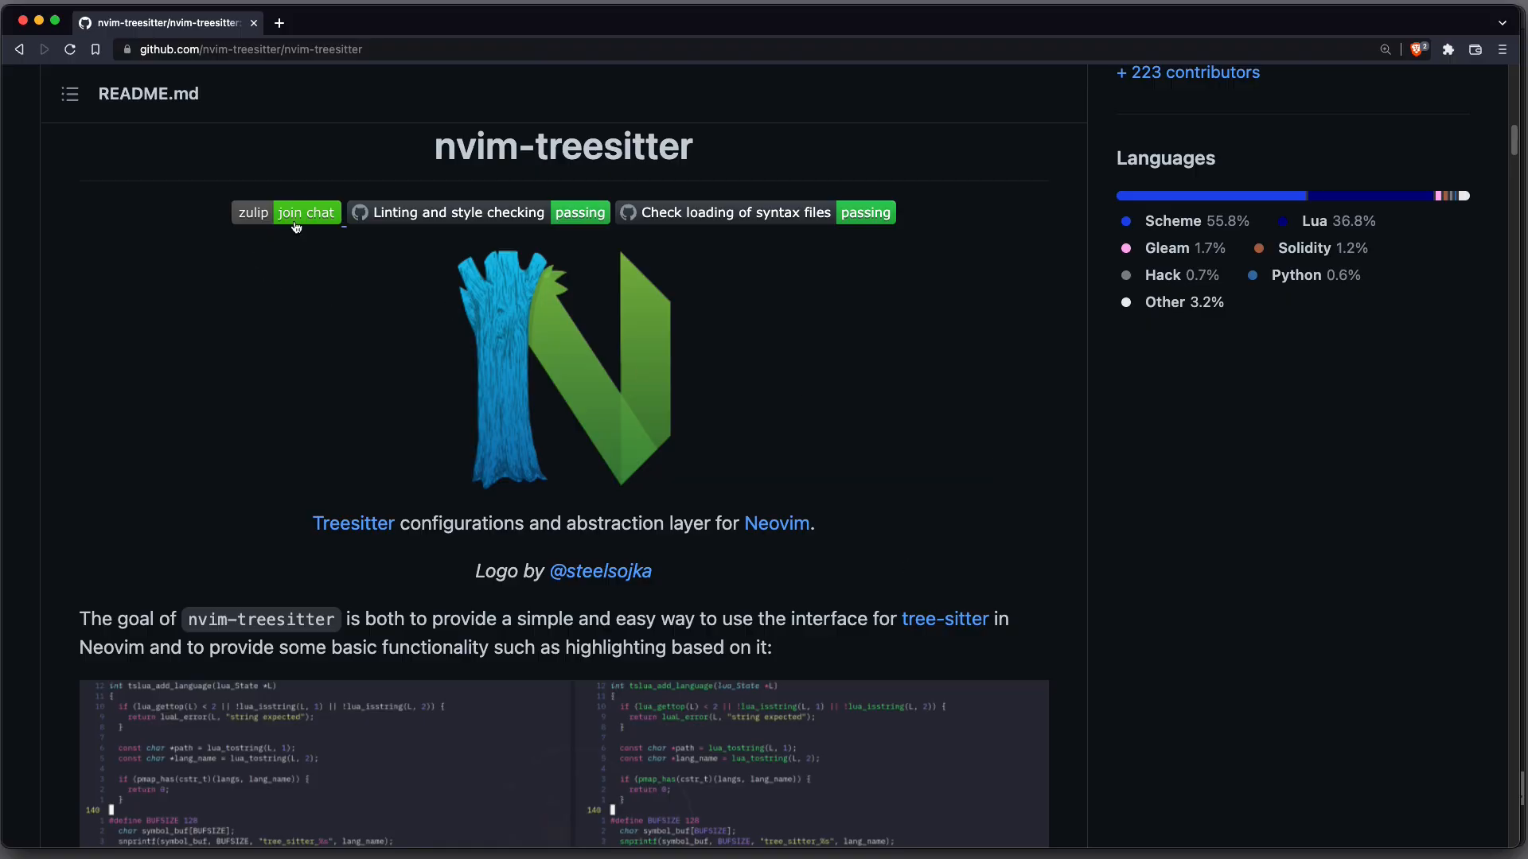
Scroll the nvim-treesitter README down to the Language parsers section
scroll(down, 3)
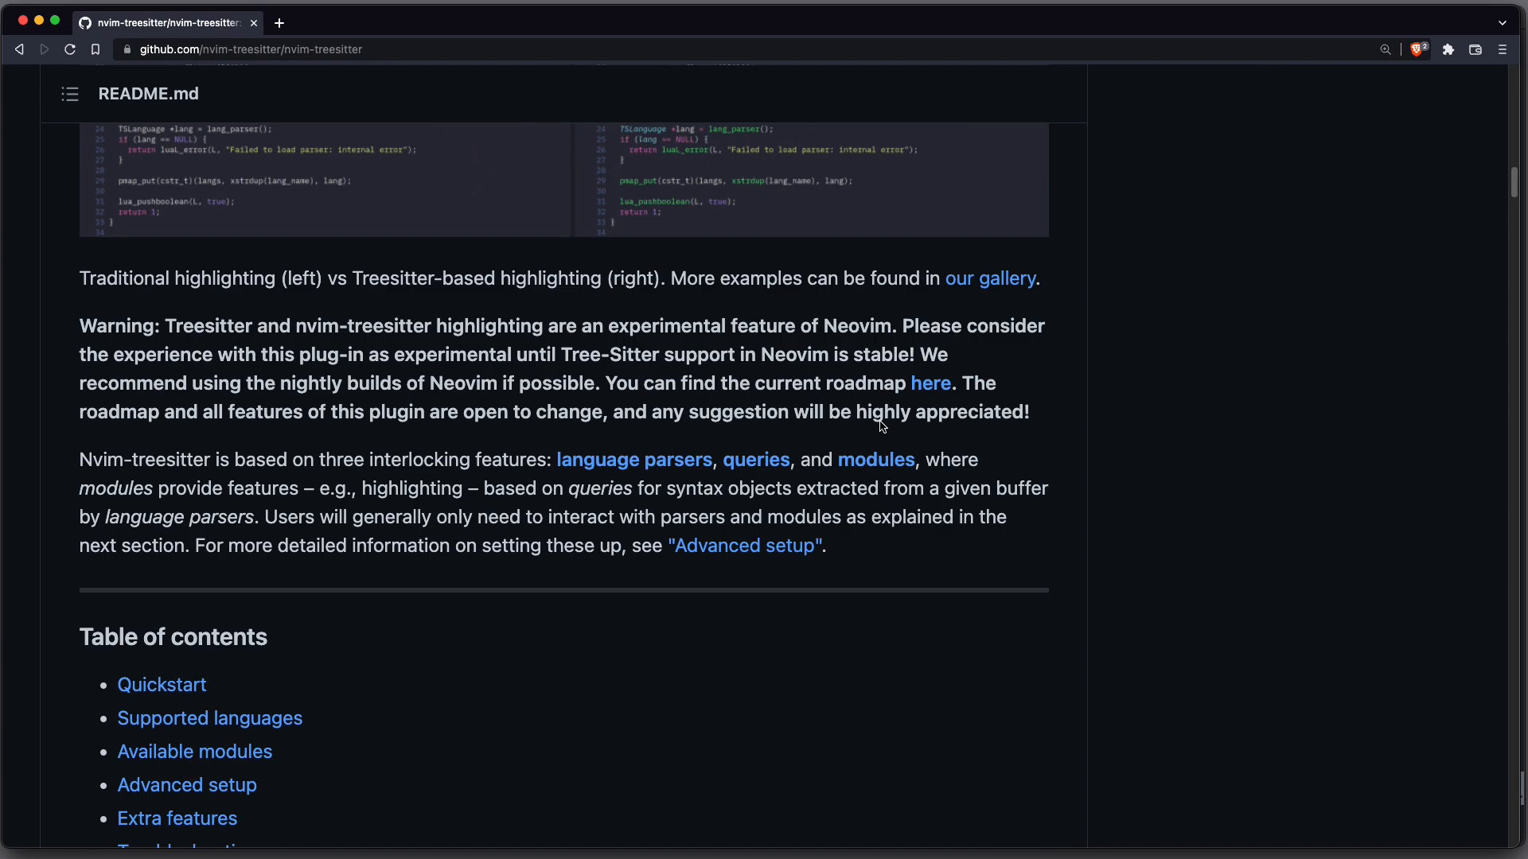
scroll(down, 3)
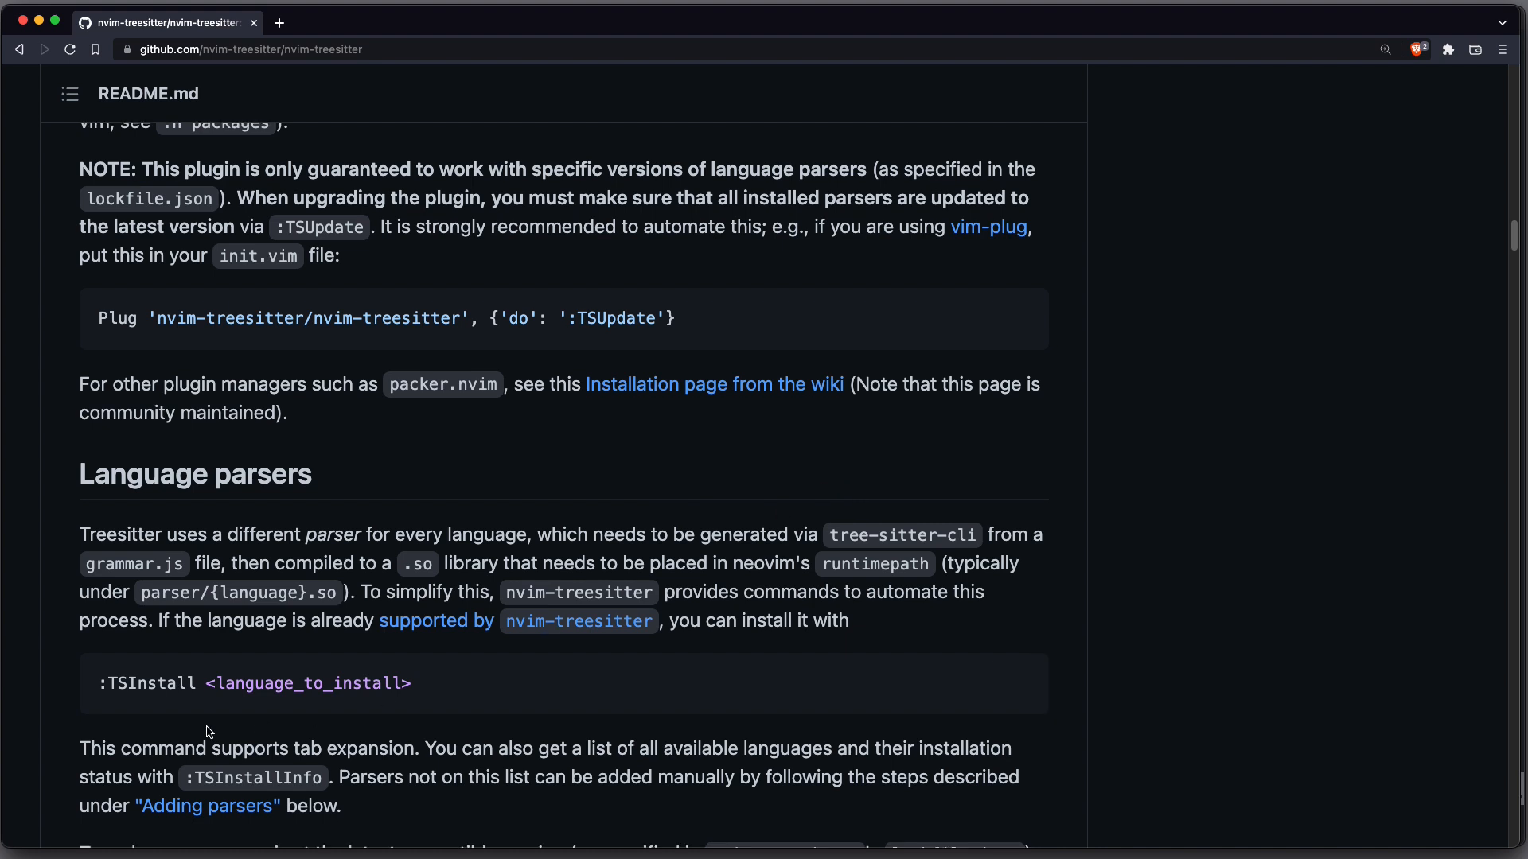
mouse_move(194, 682)
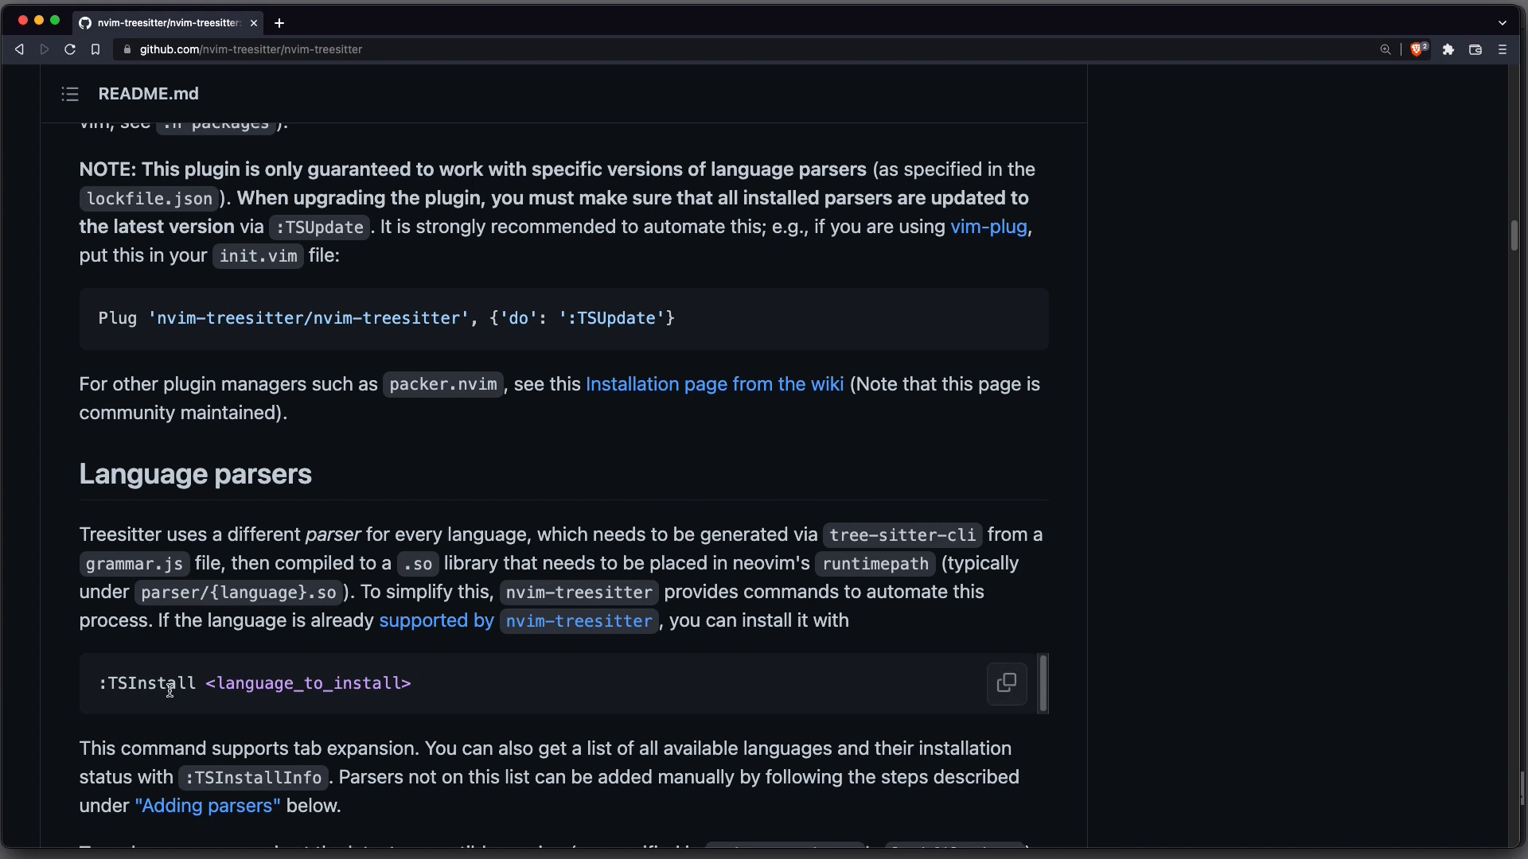
mouse_move(962, 680)
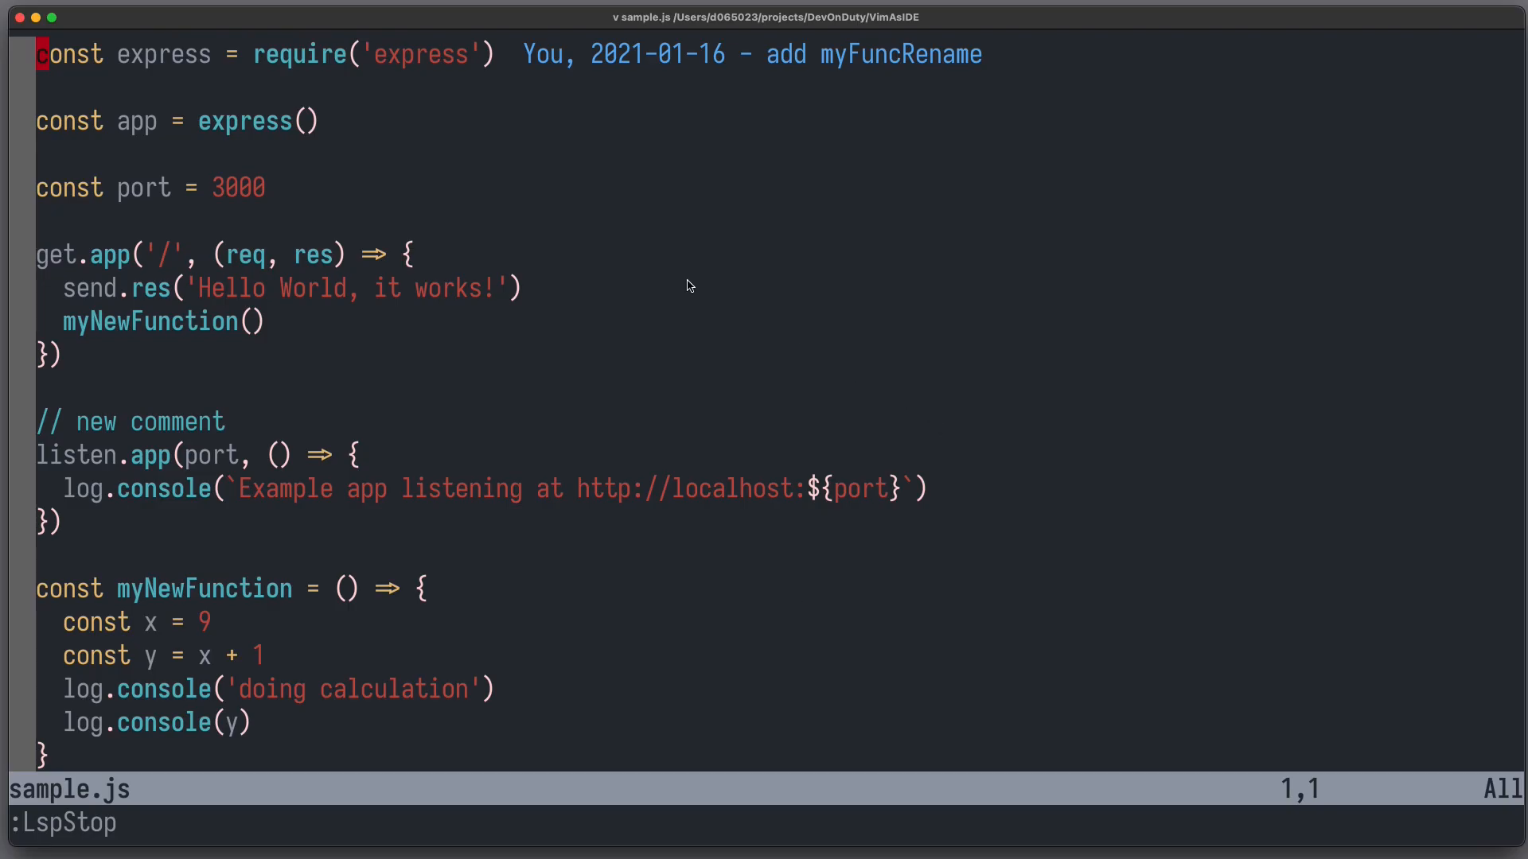
mouse_move(588, 407)
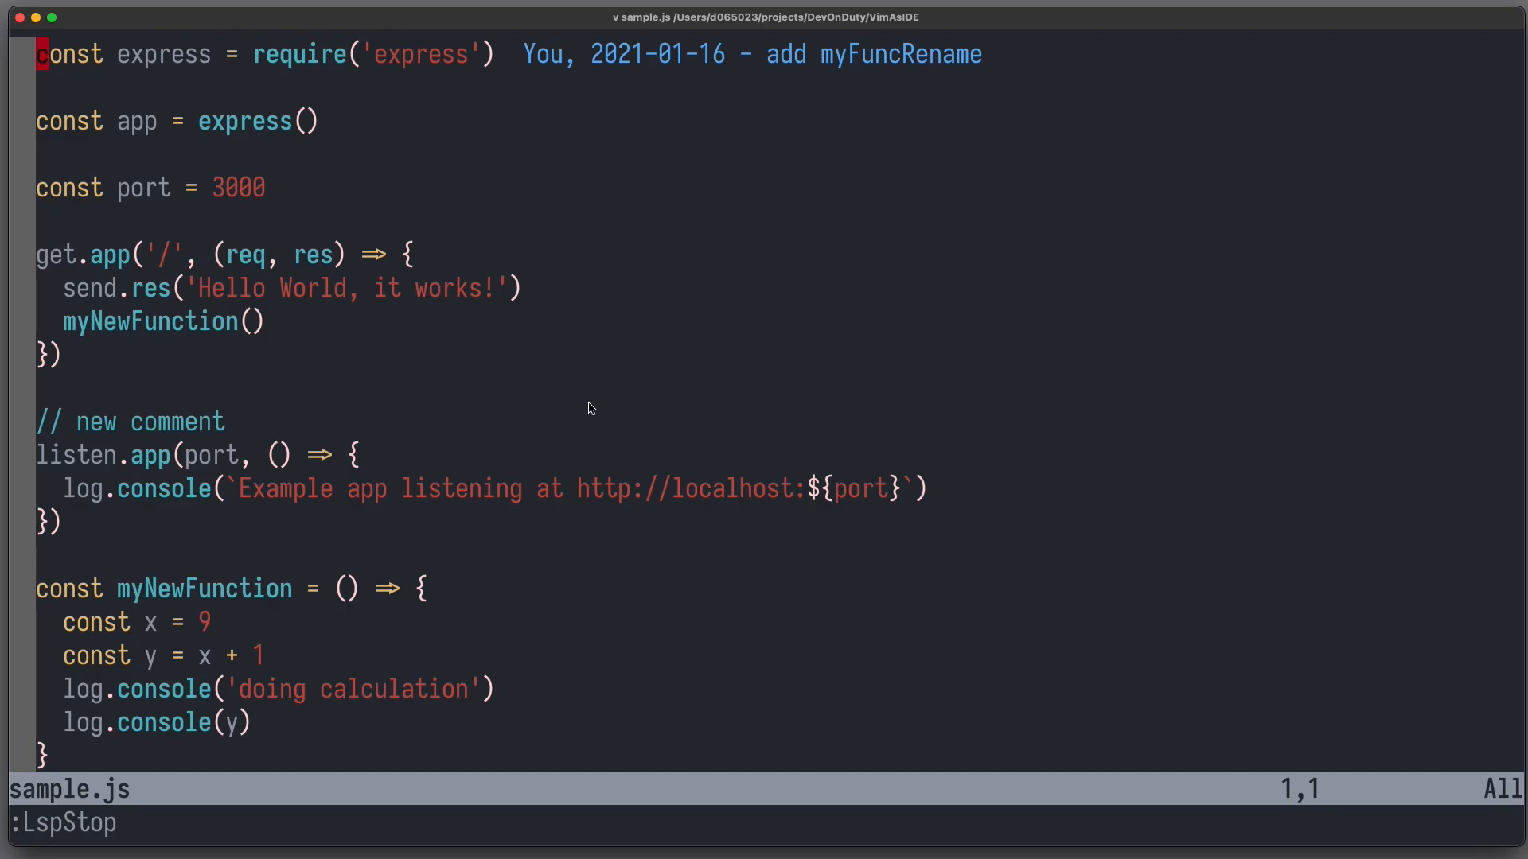
mouse_move(184, 634)
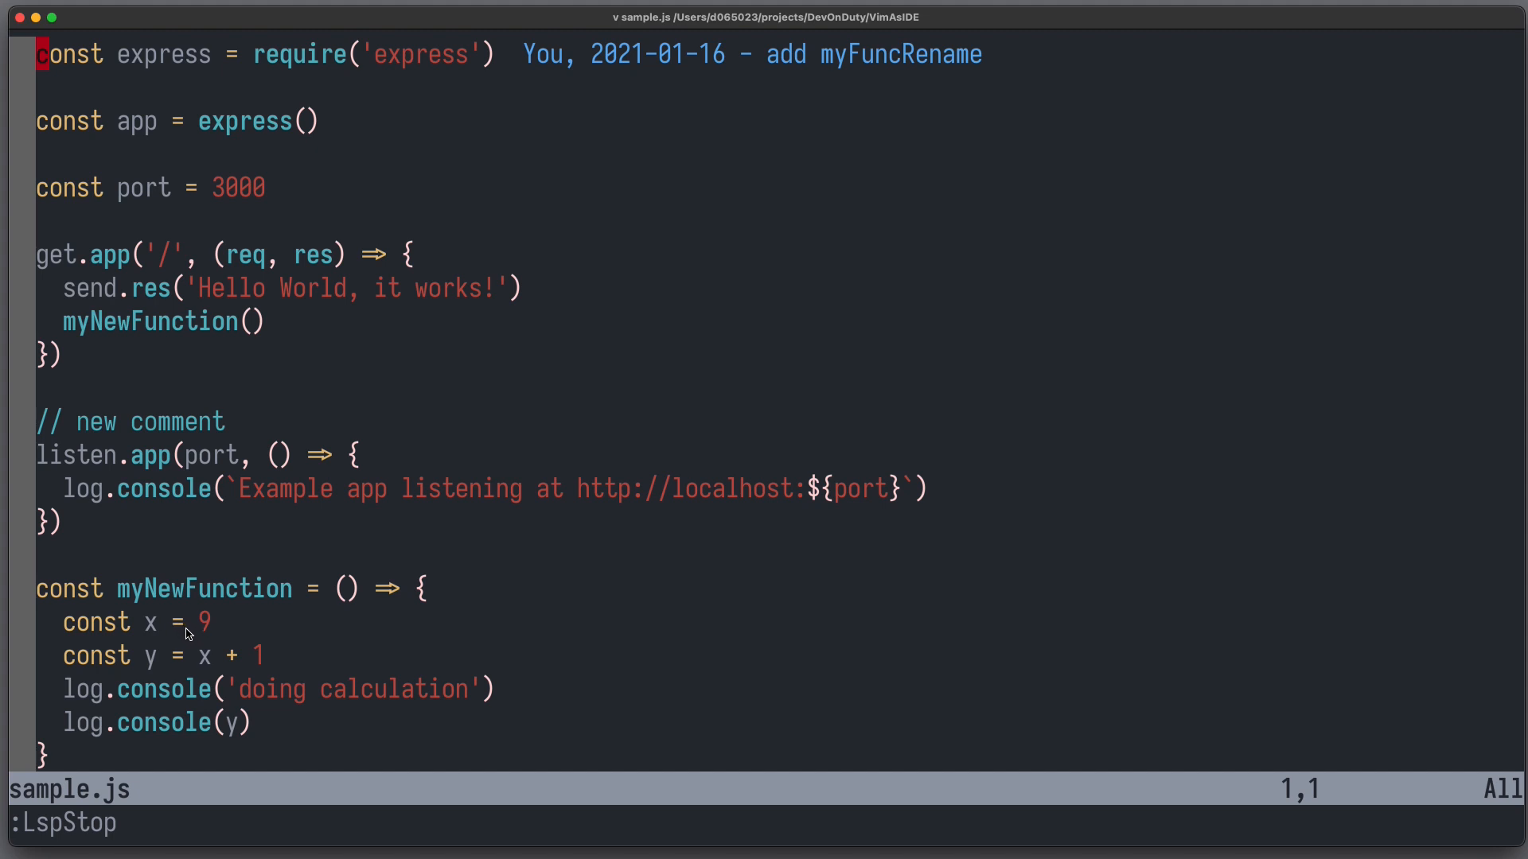
mouse_move(205, 637)
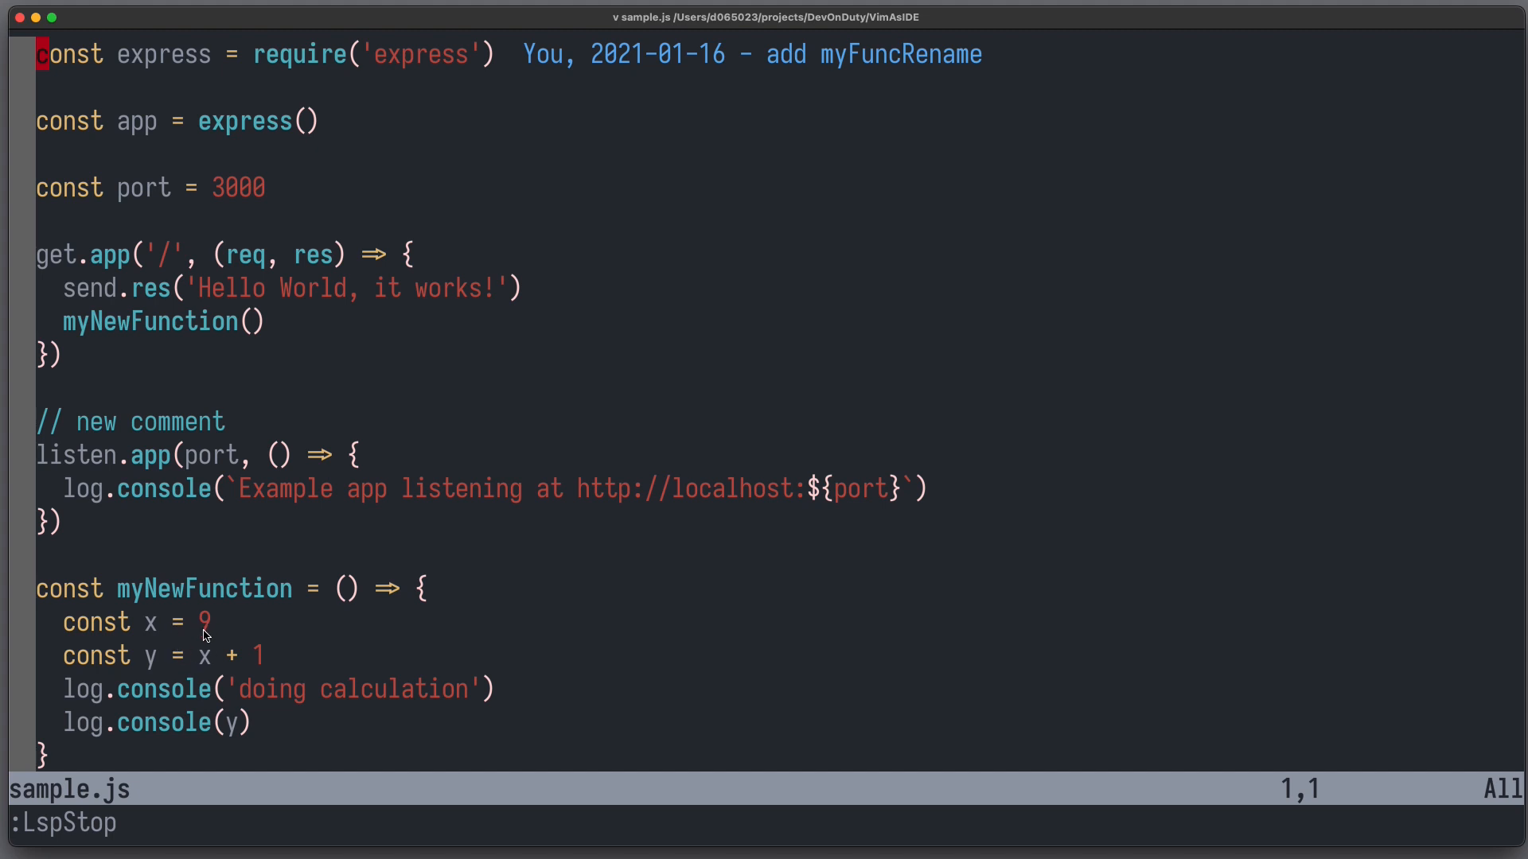
mouse_move(576, 354)
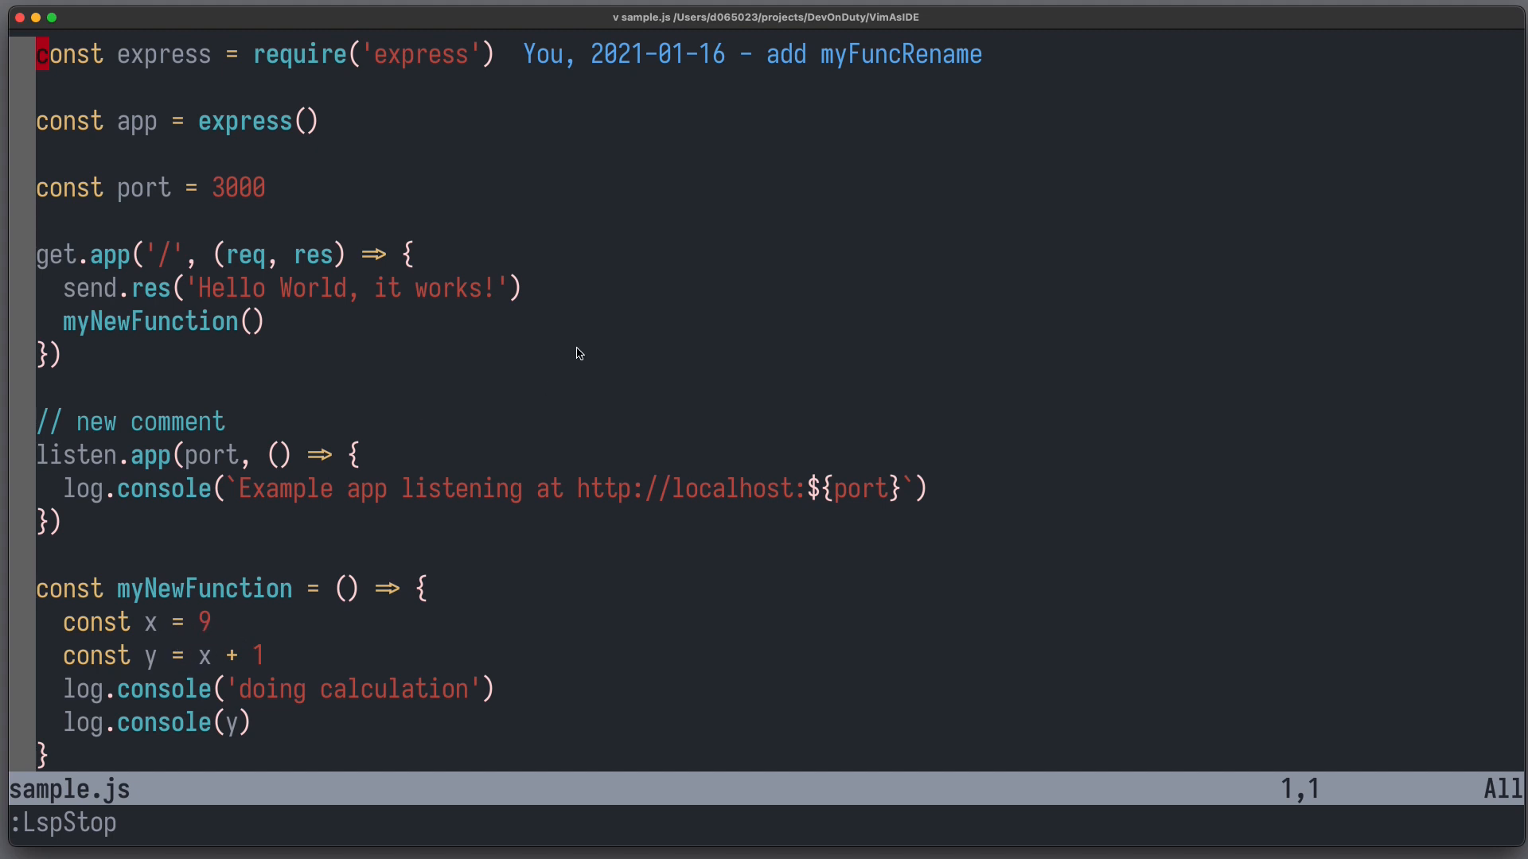
mouse_move(797, 379)
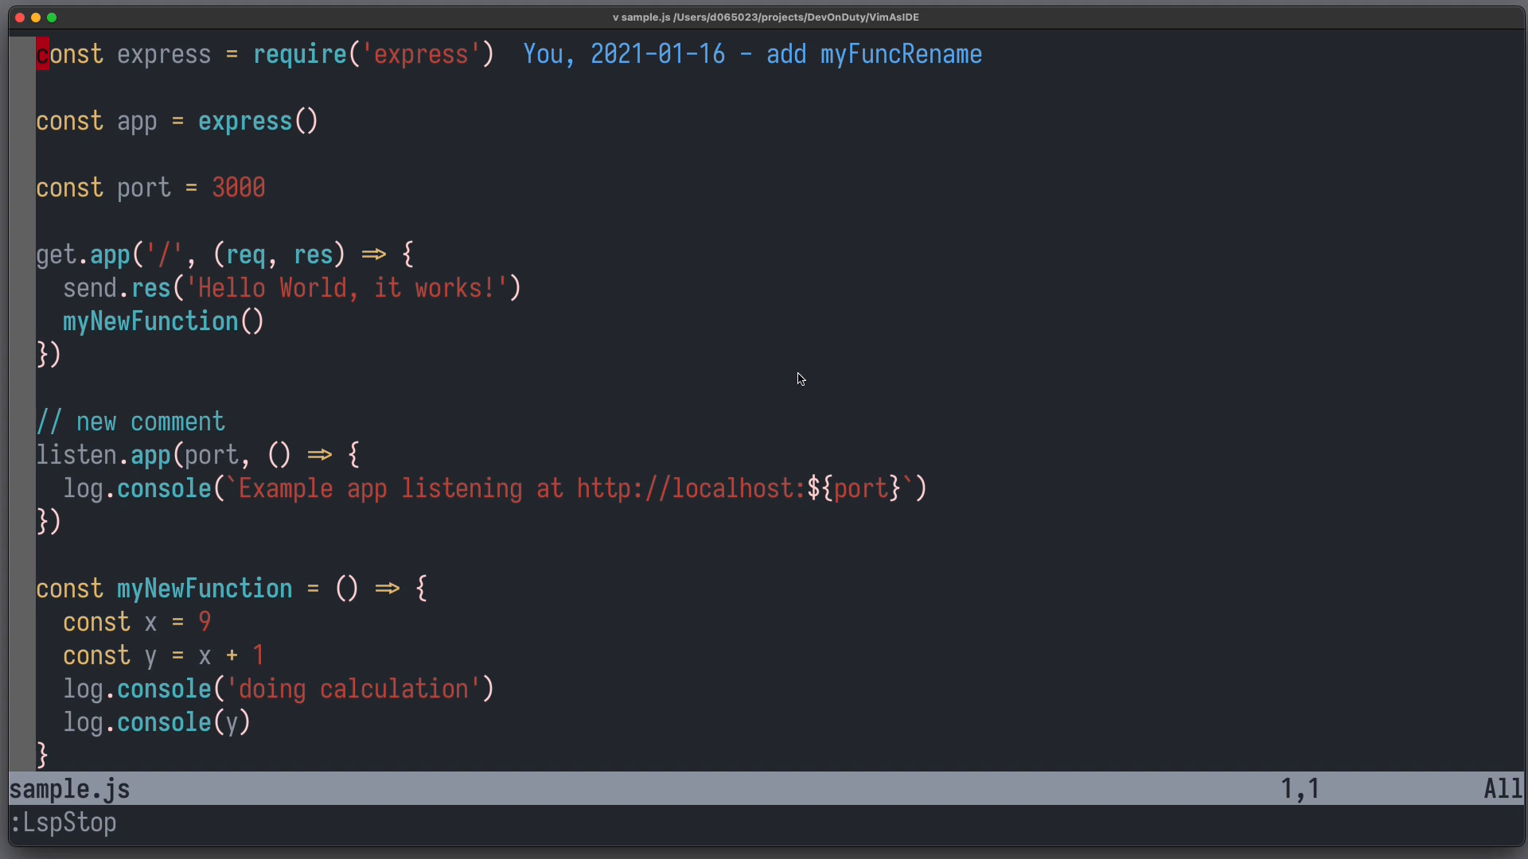
mouse_move(818, 372)
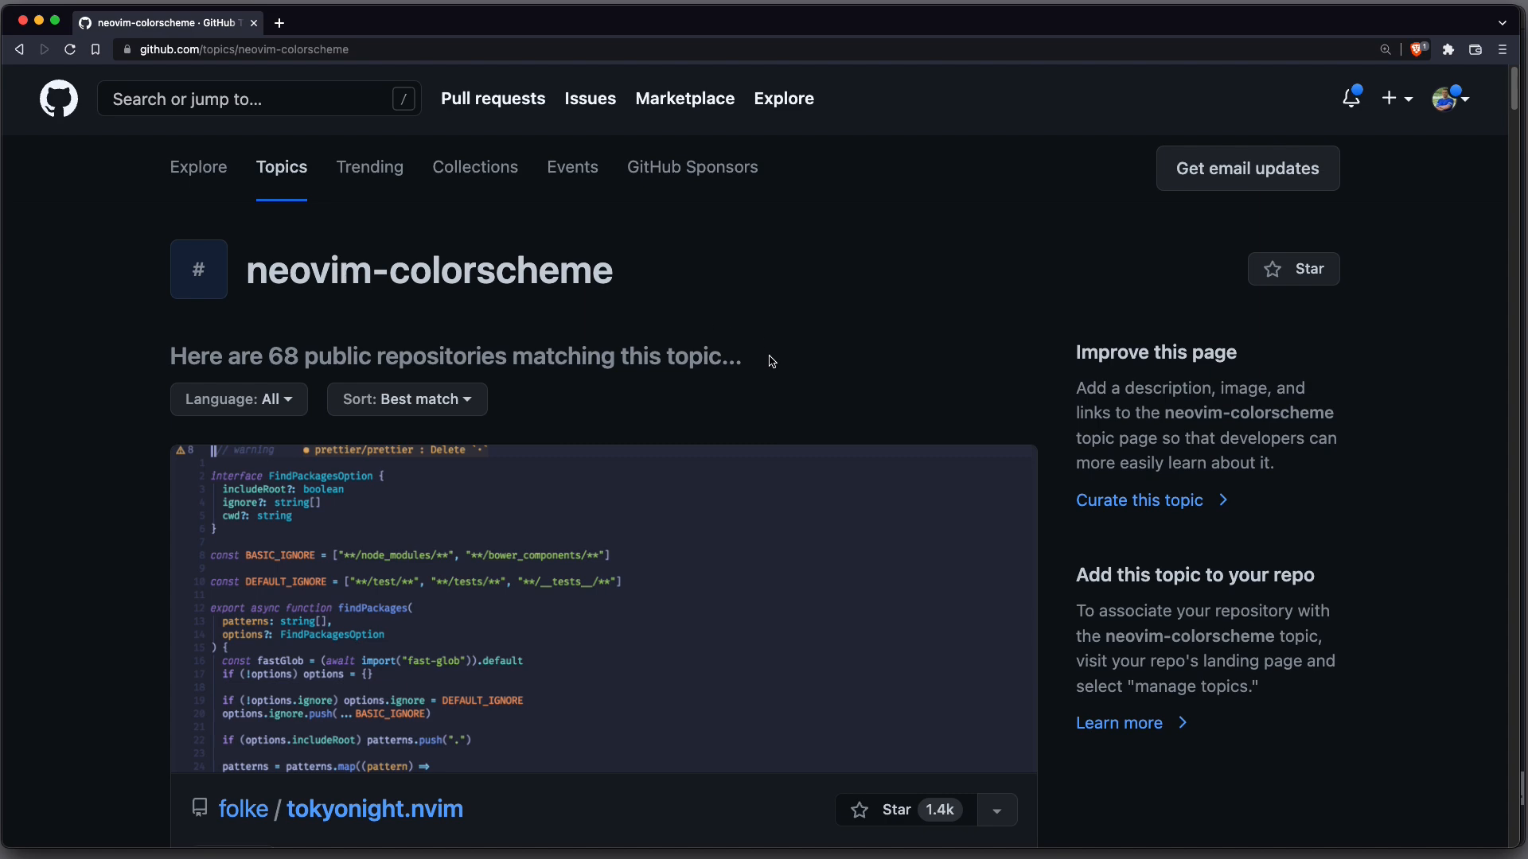
Scroll through material.nvim's Oceanic, Deep ocean and Lighter style screenshots
scroll(down, 3)
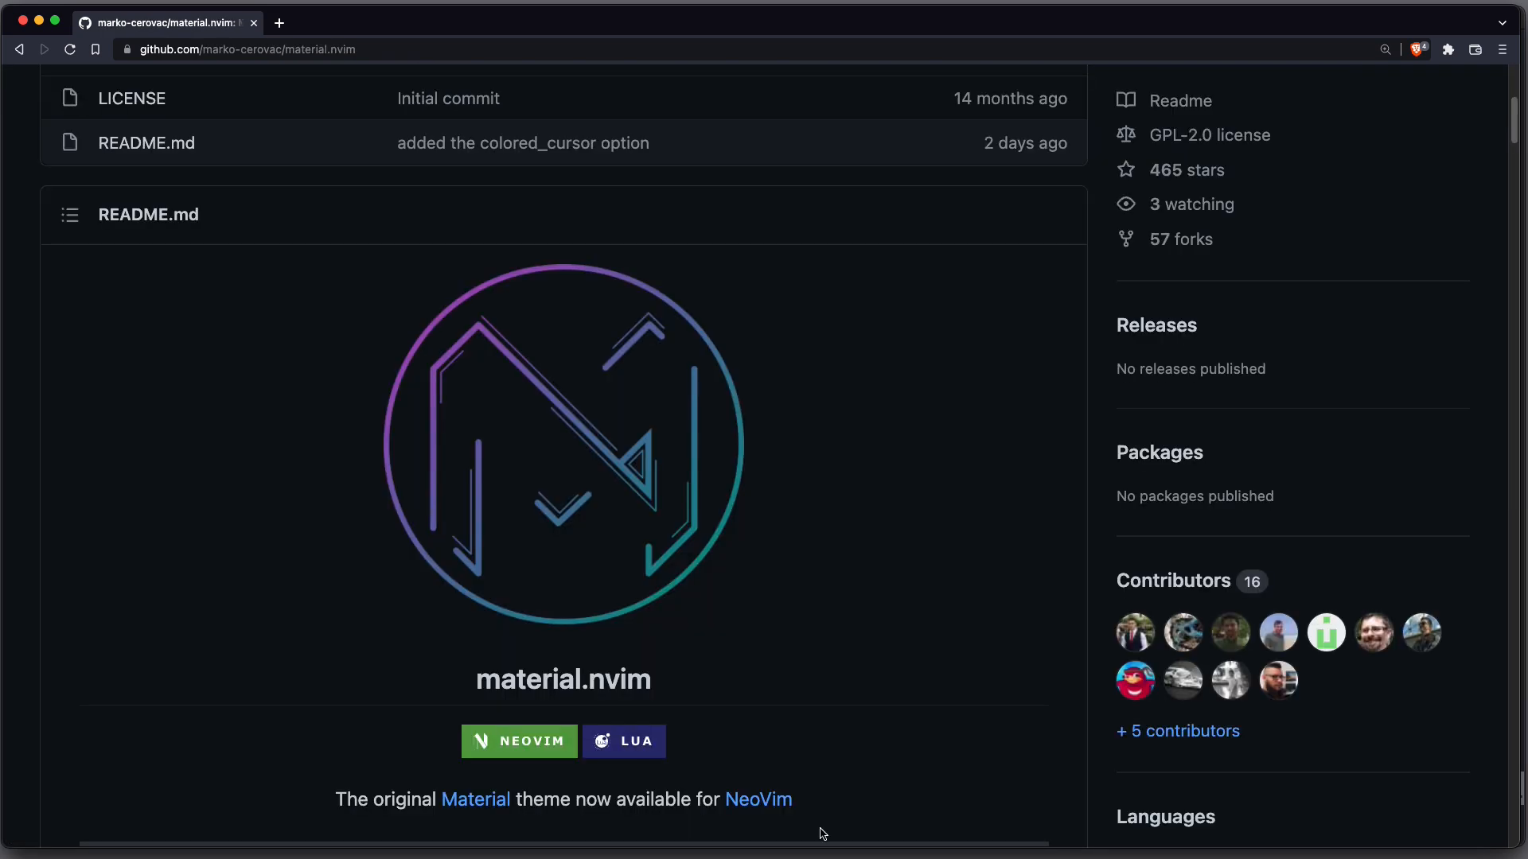
scroll(down, 3)
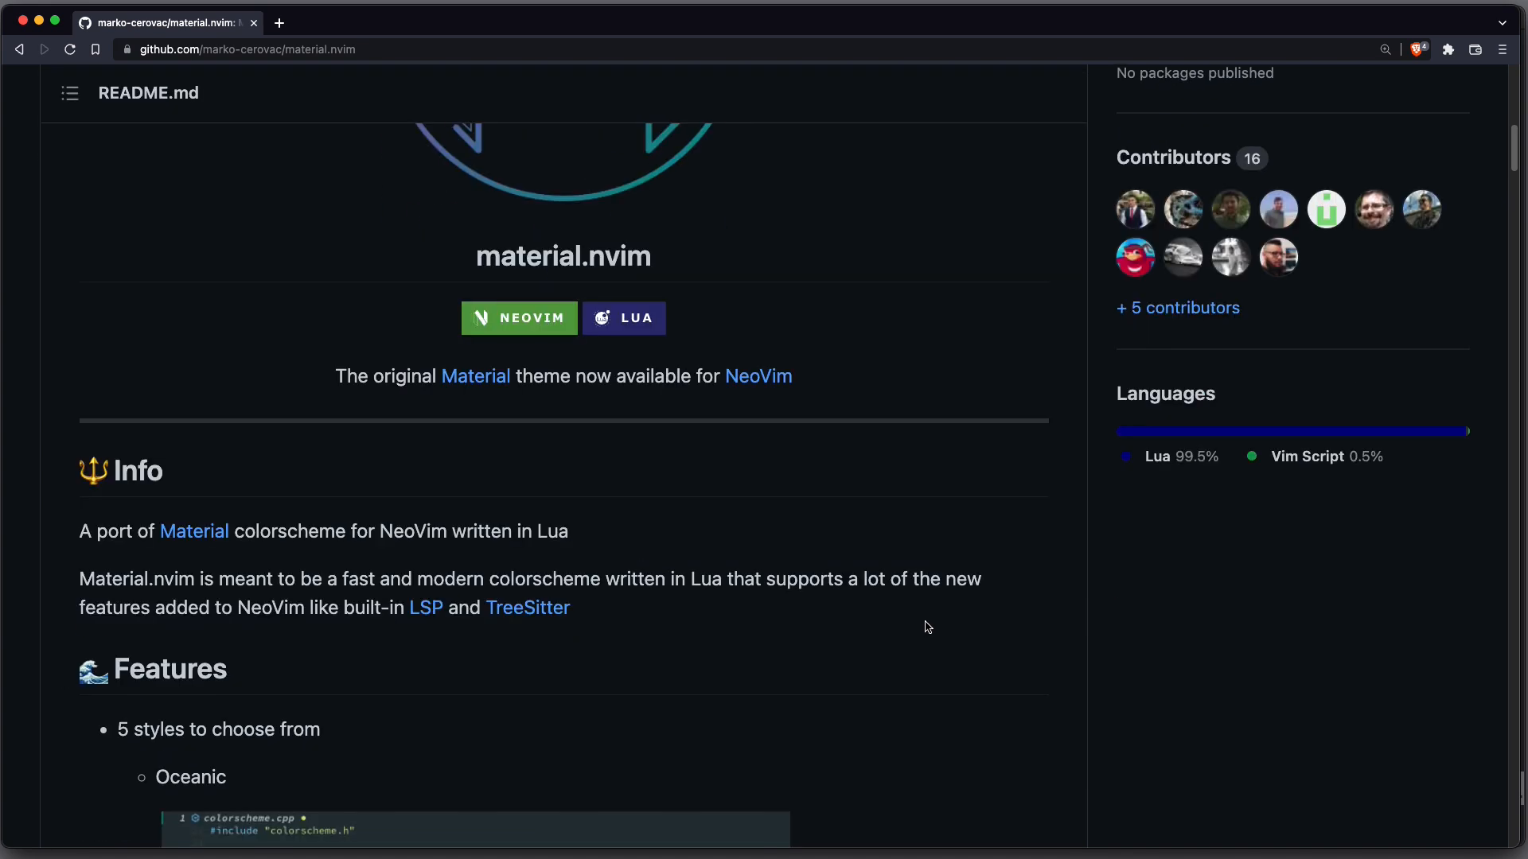
scroll(down, 3)
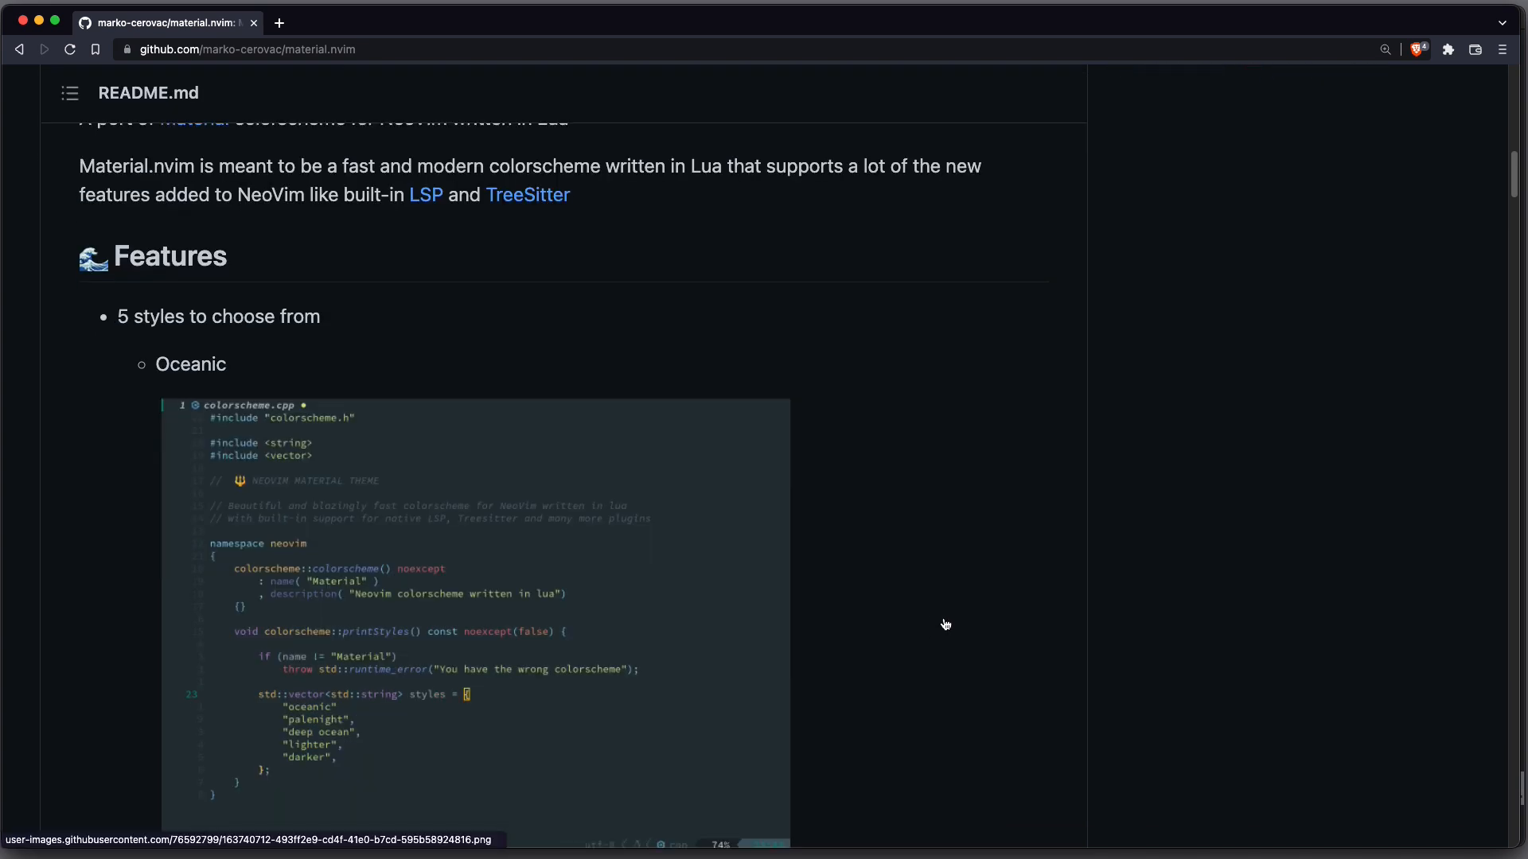
scroll(up, 3)
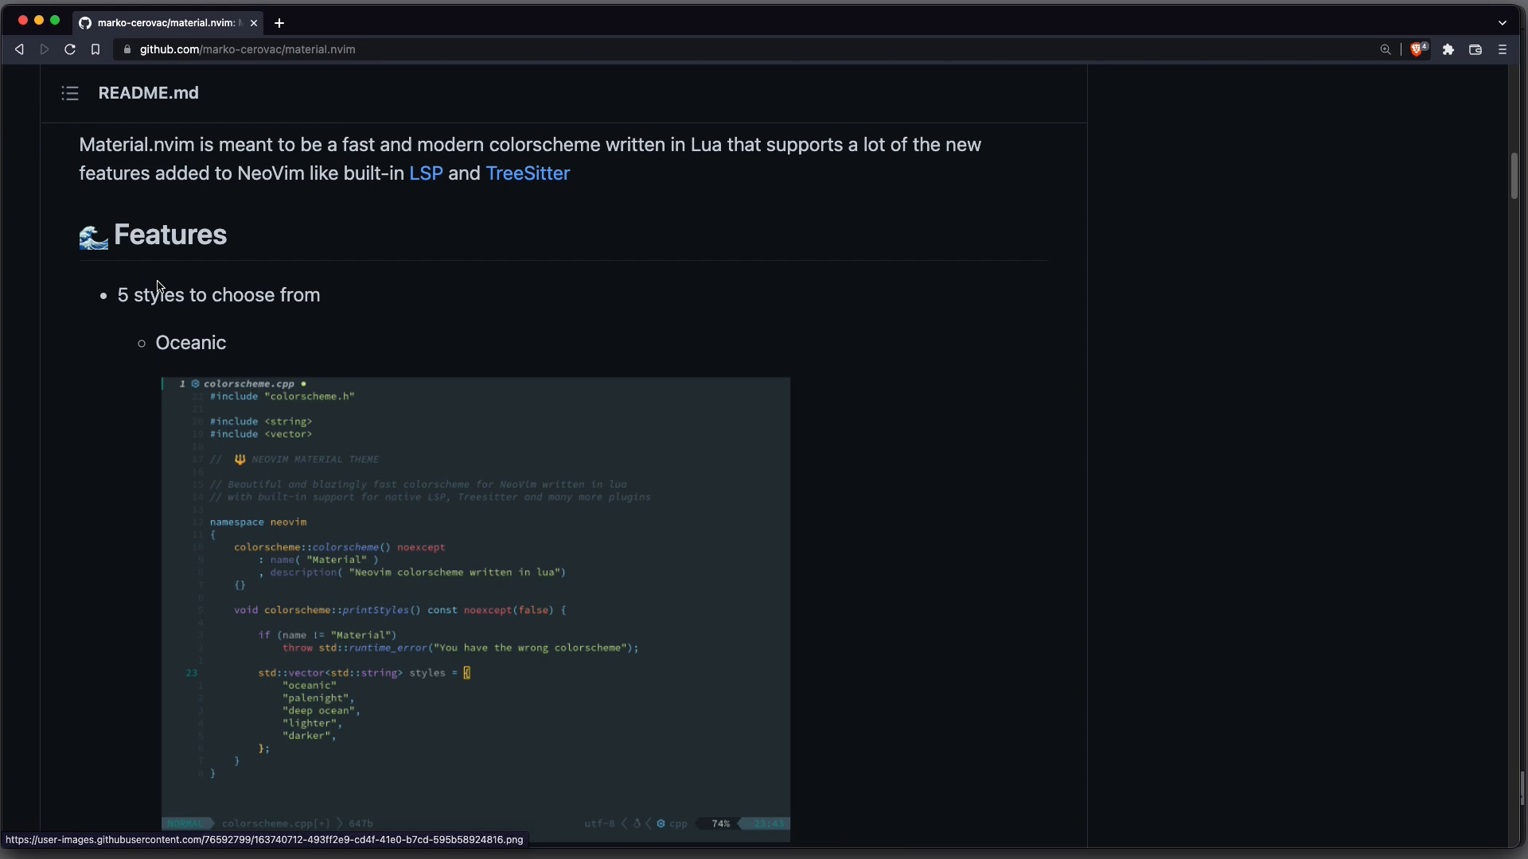
mouse_move(931, 495)
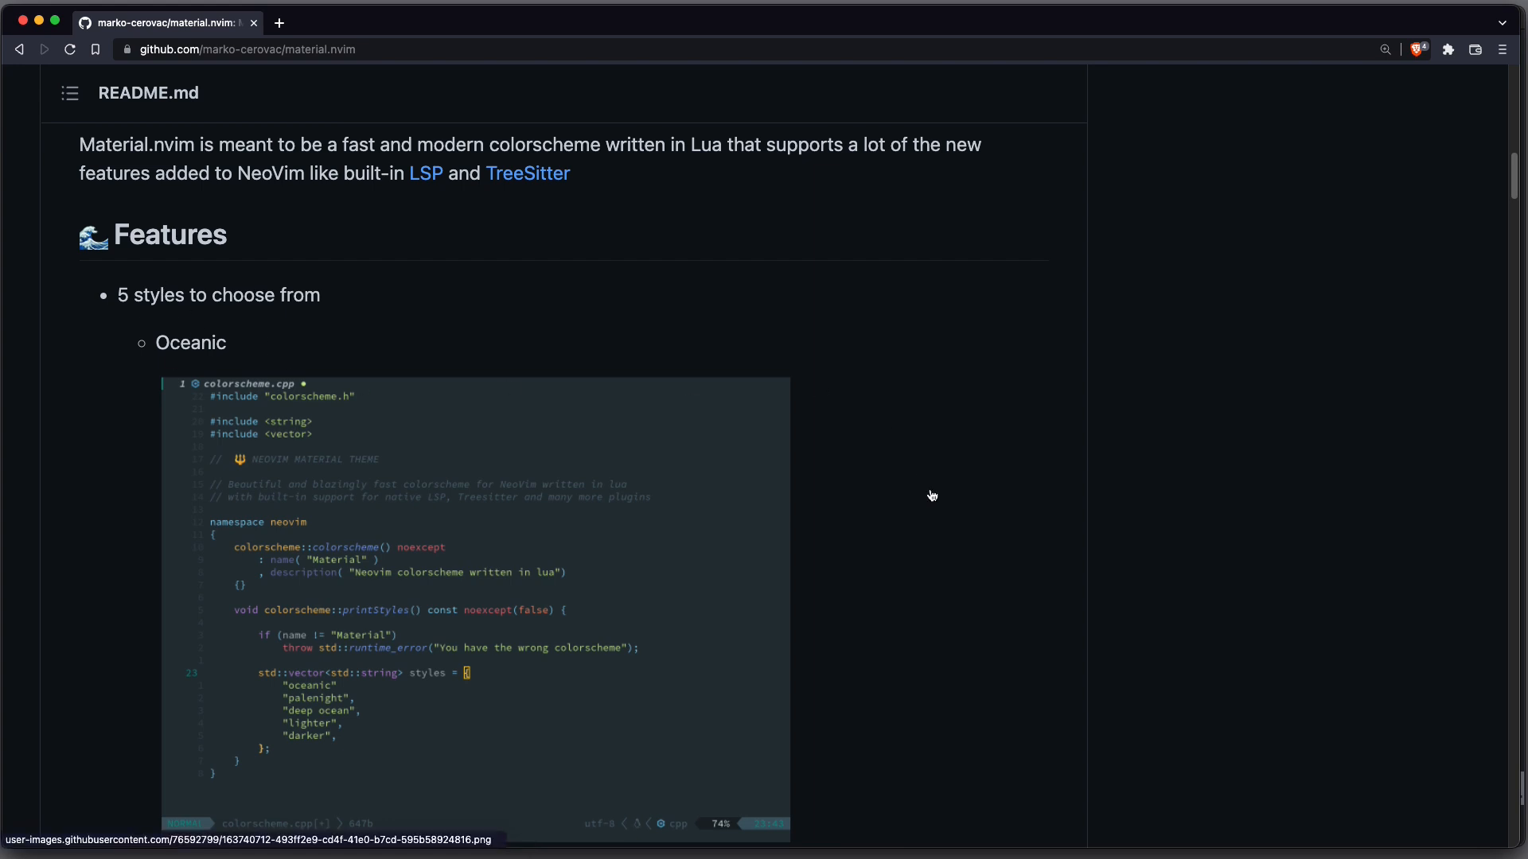
scroll(down, 3)
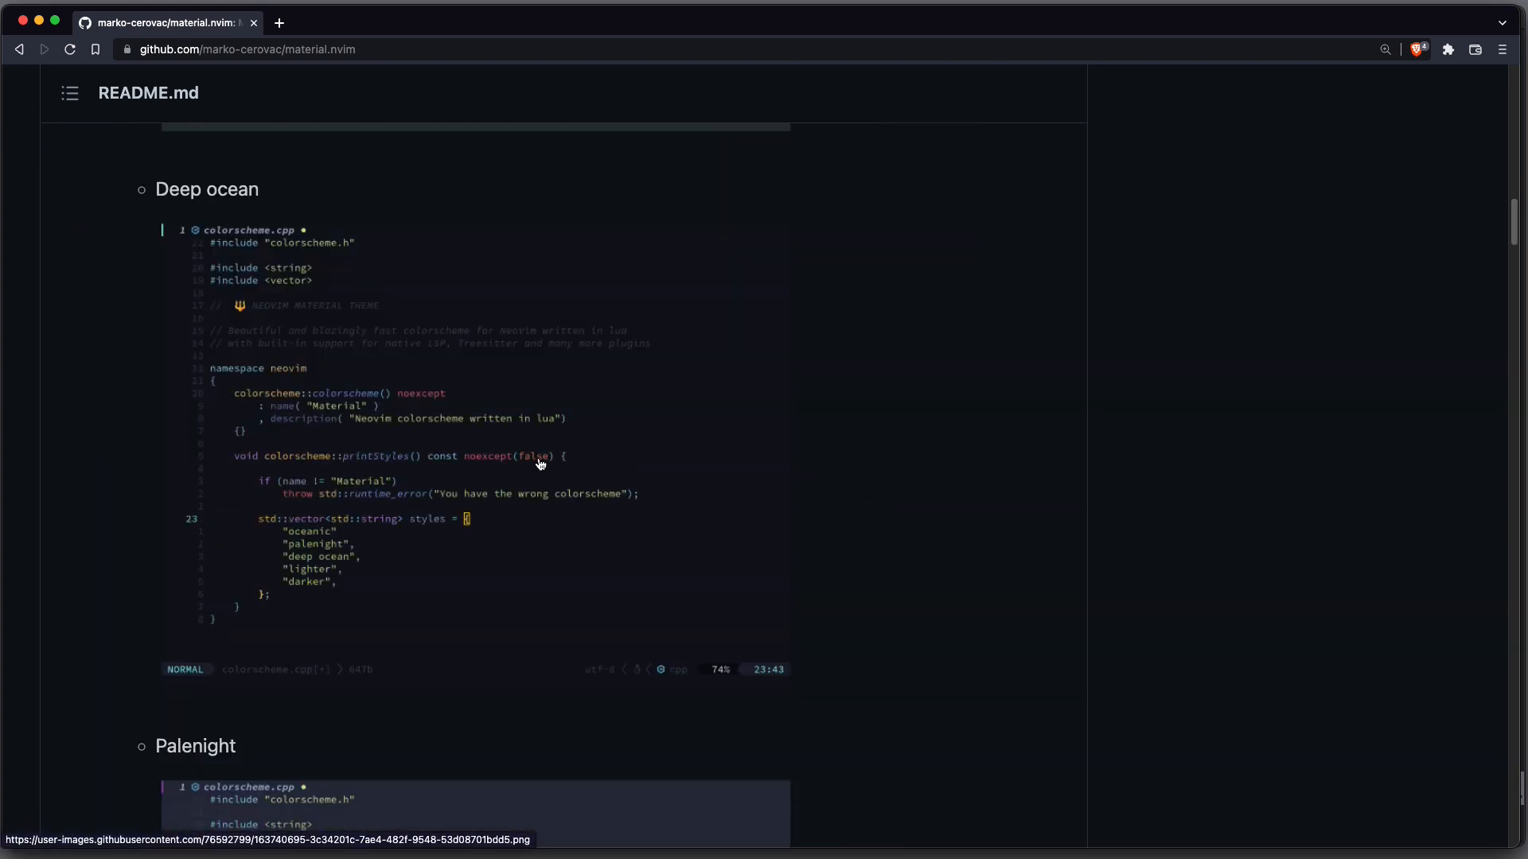
scroll(down, 3)
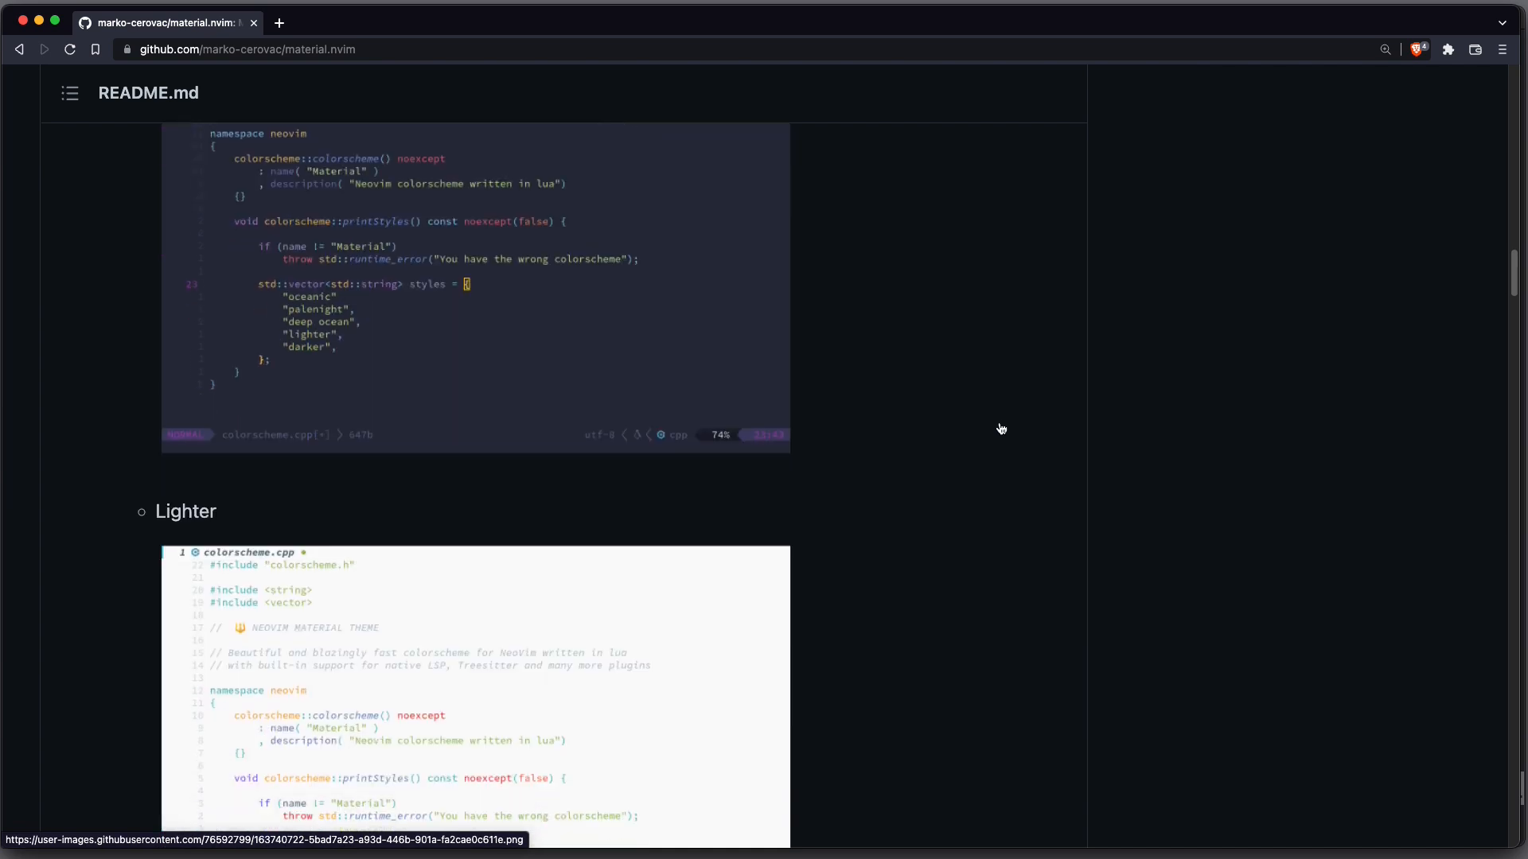
scroll(down, 3)
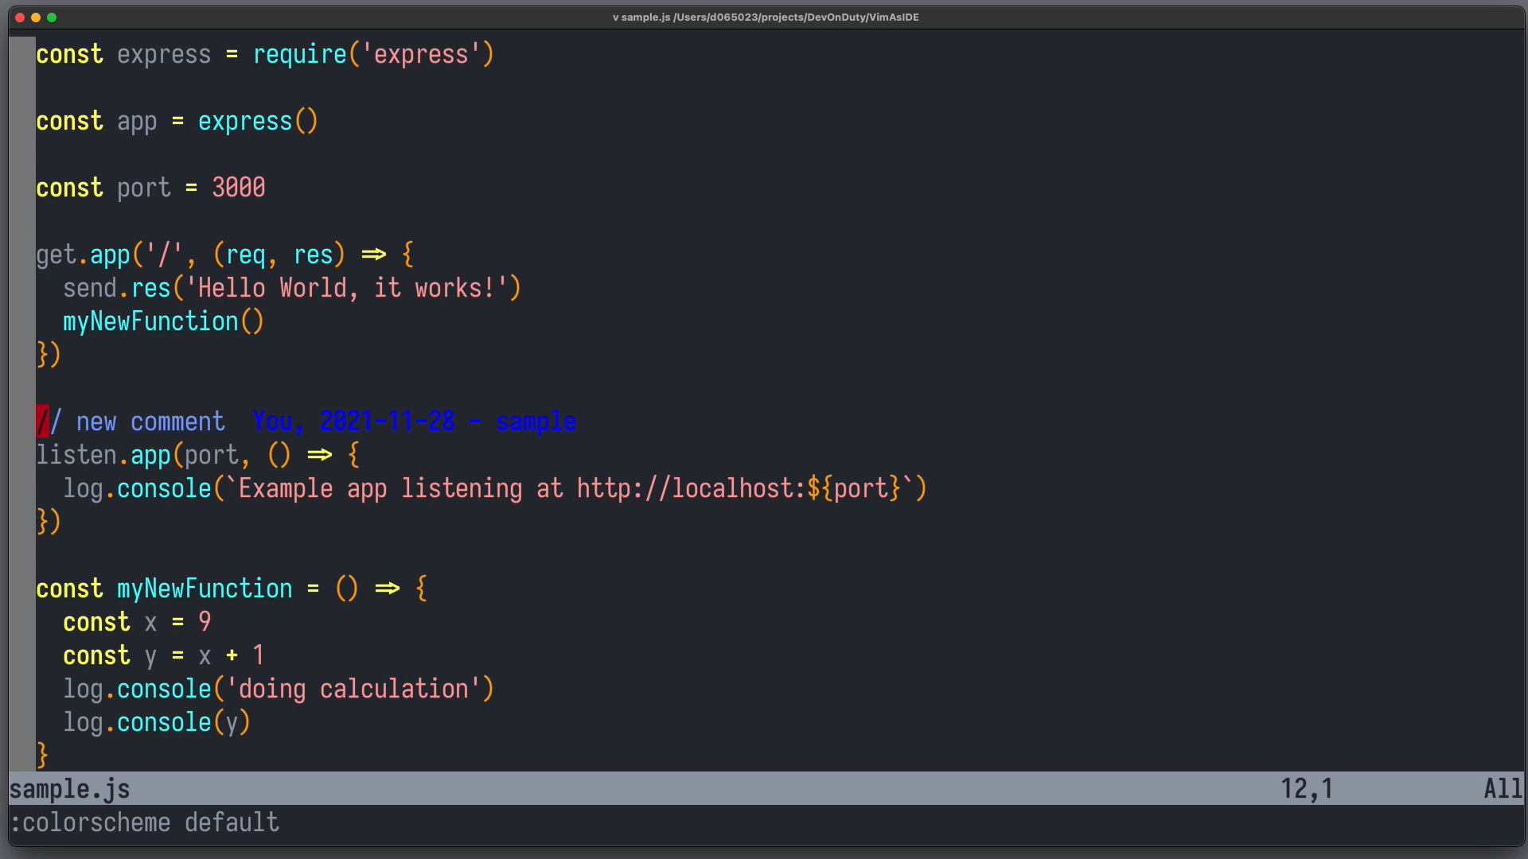
Enter :colorscheme material to apply the material colorscheme to sample.js
text(m)
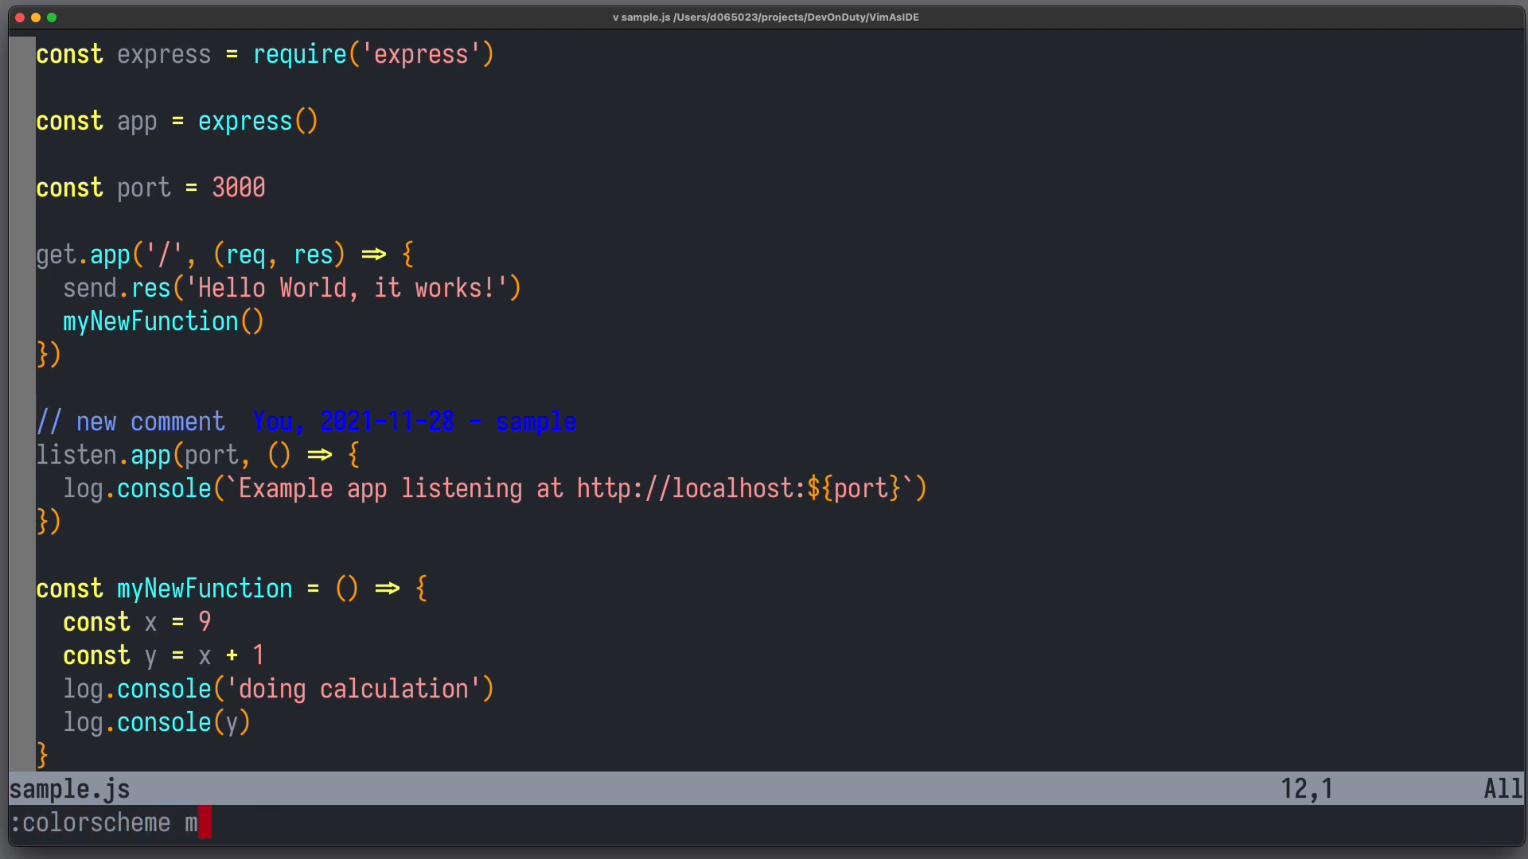
text(aterial)
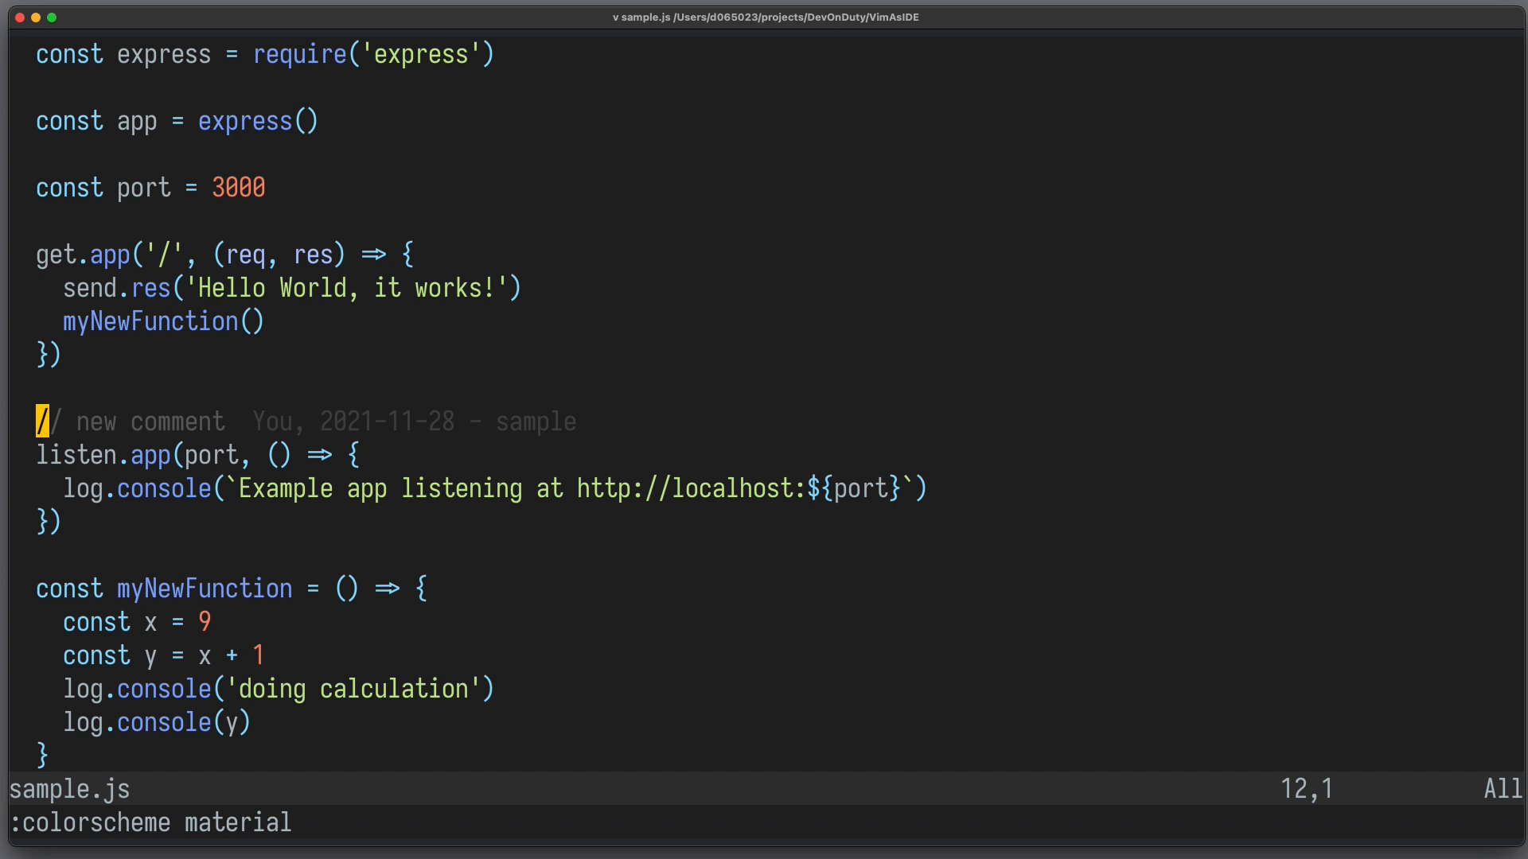